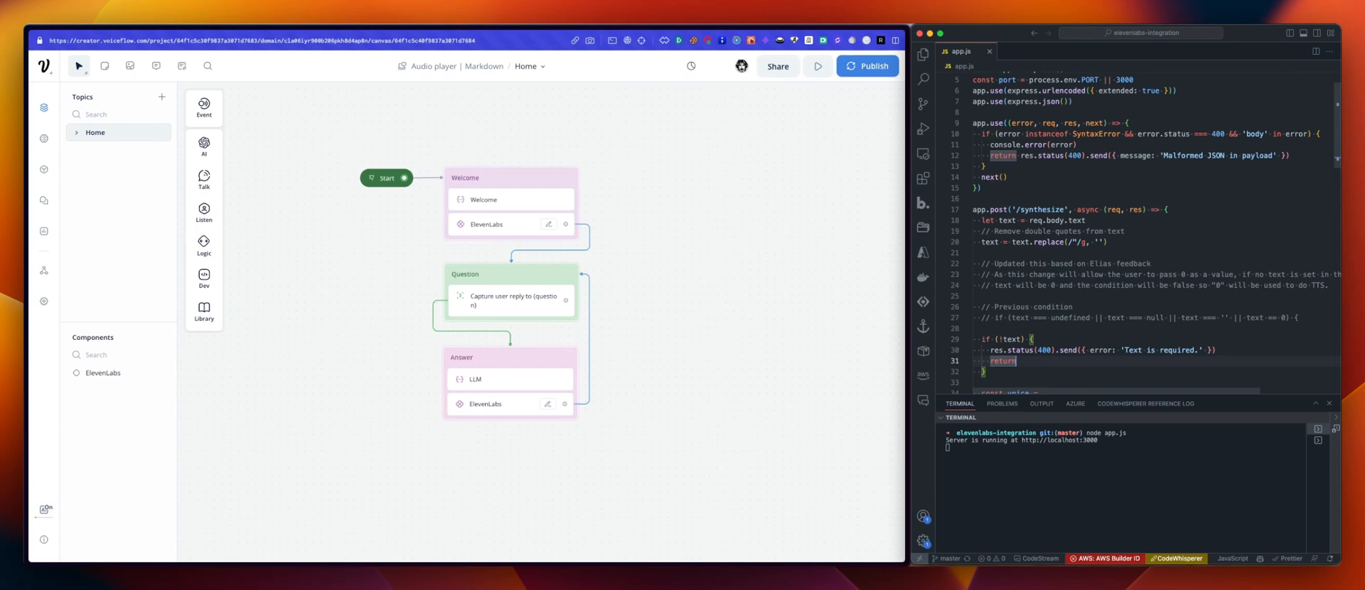
pyautogui.moveTo(751, 320)
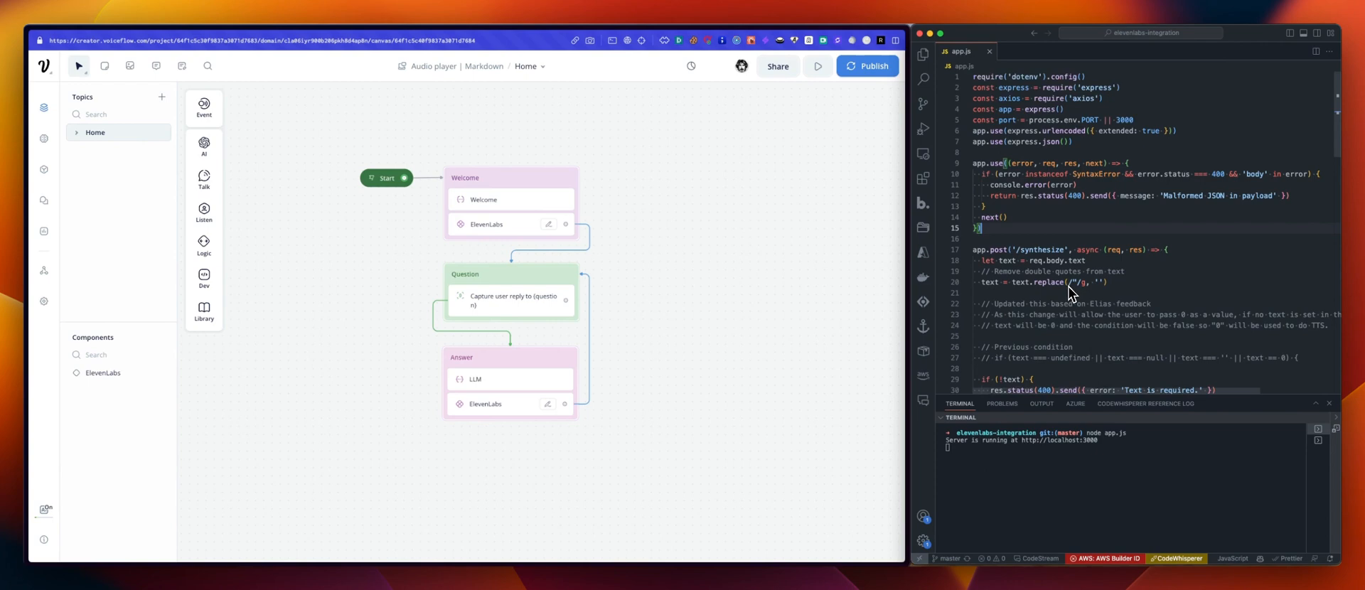
pyautogui.moveTo(1109, 331)
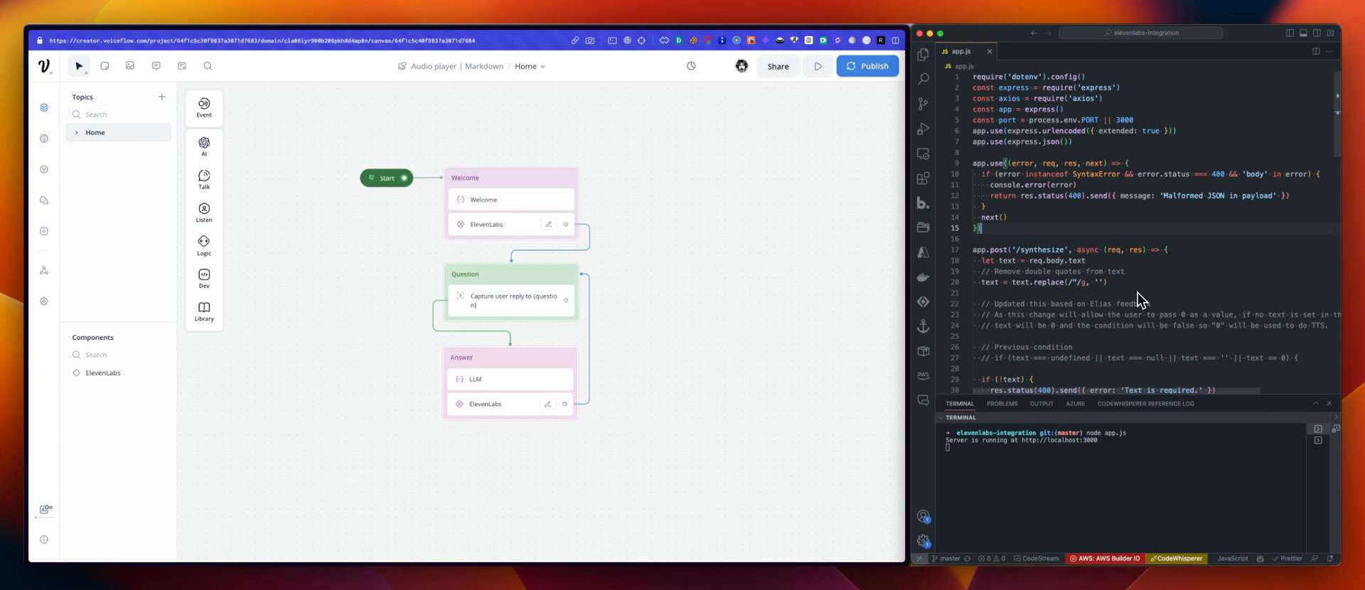
pyautogui.moveTo(1133, 284)
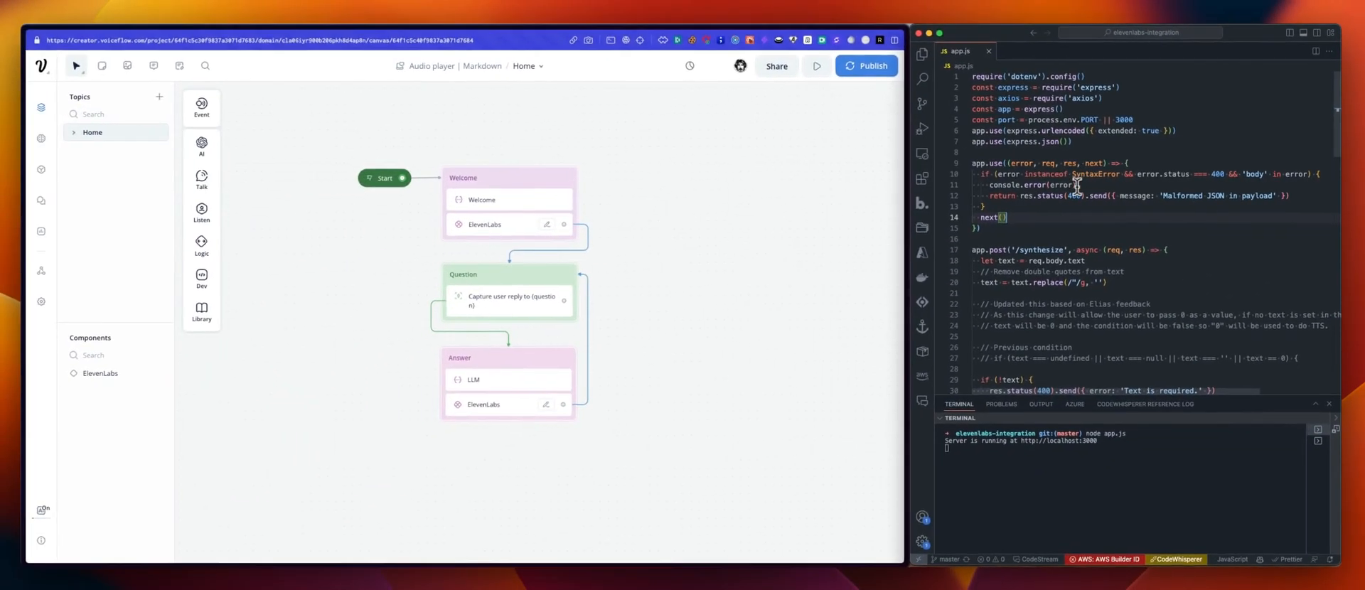
# Scroll to the ElevenLabs component and open its JavaScript step that builds the text-and-voice payload
pyautogui.scroll(-3)
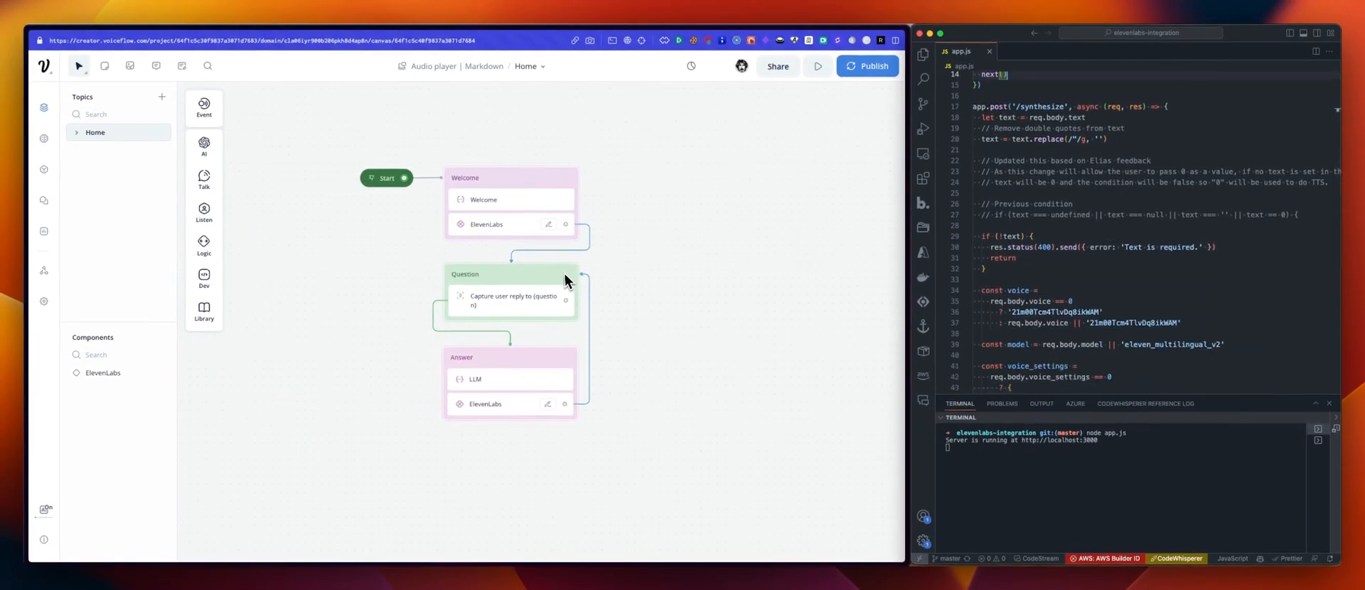
pyautogui.moveTo(610, 281)
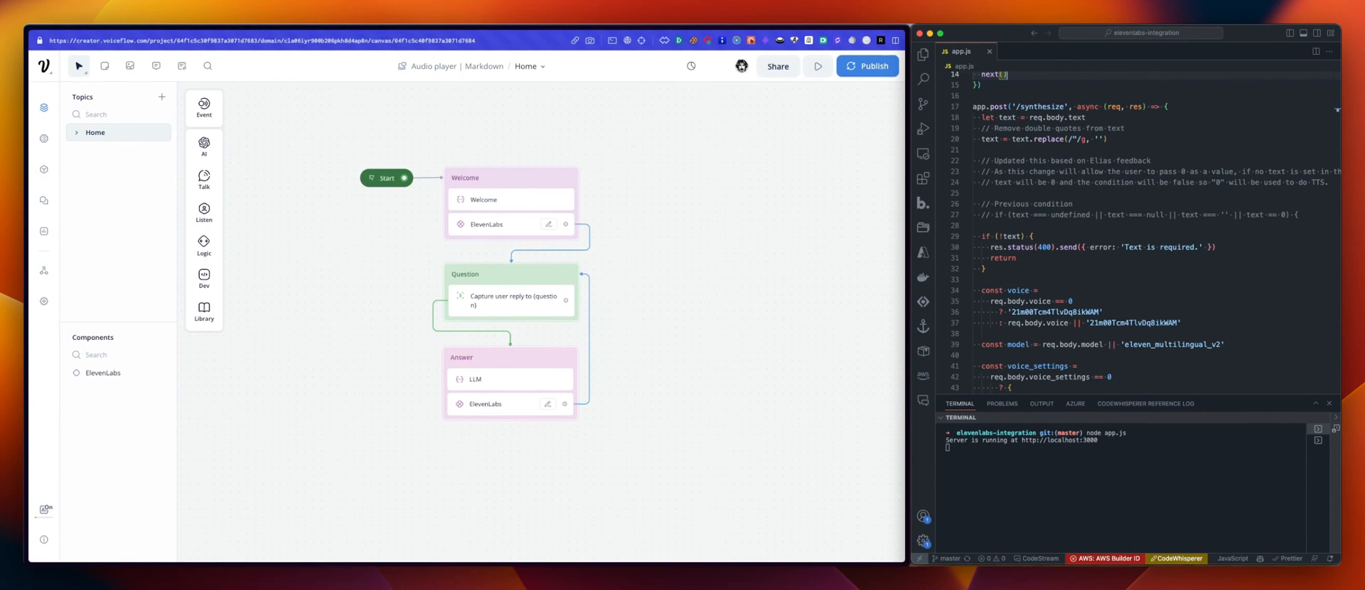
pyautogui.moveTo(861, 287)
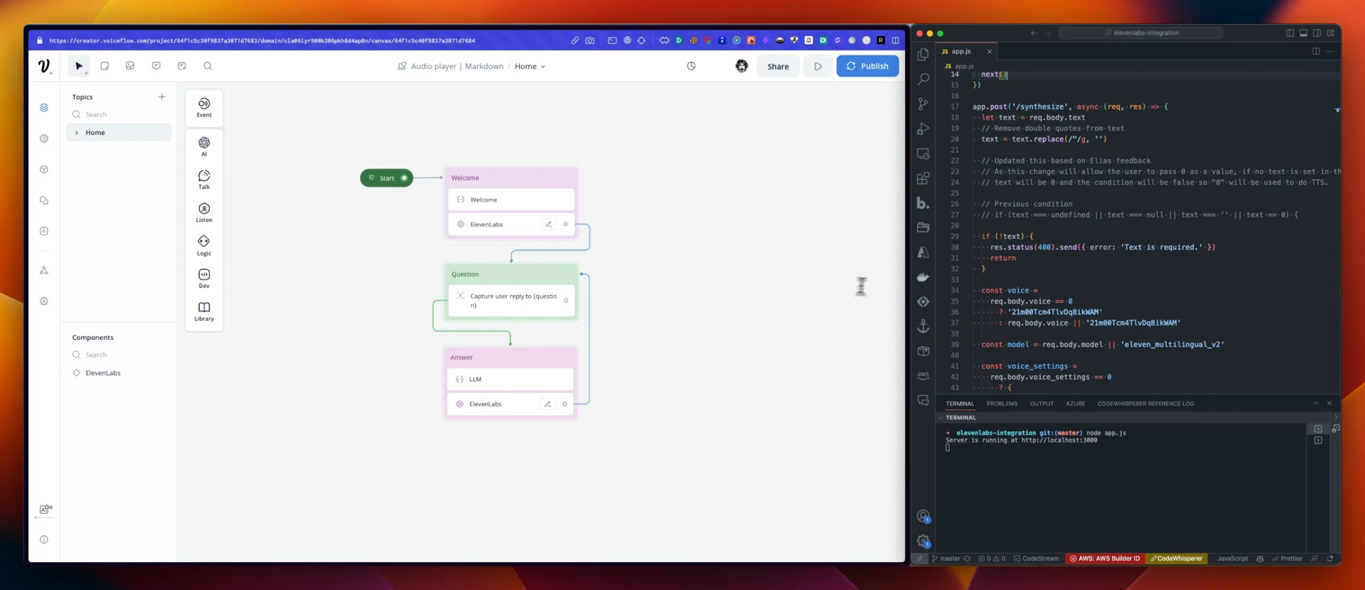
pyautogui.scroll(-3)
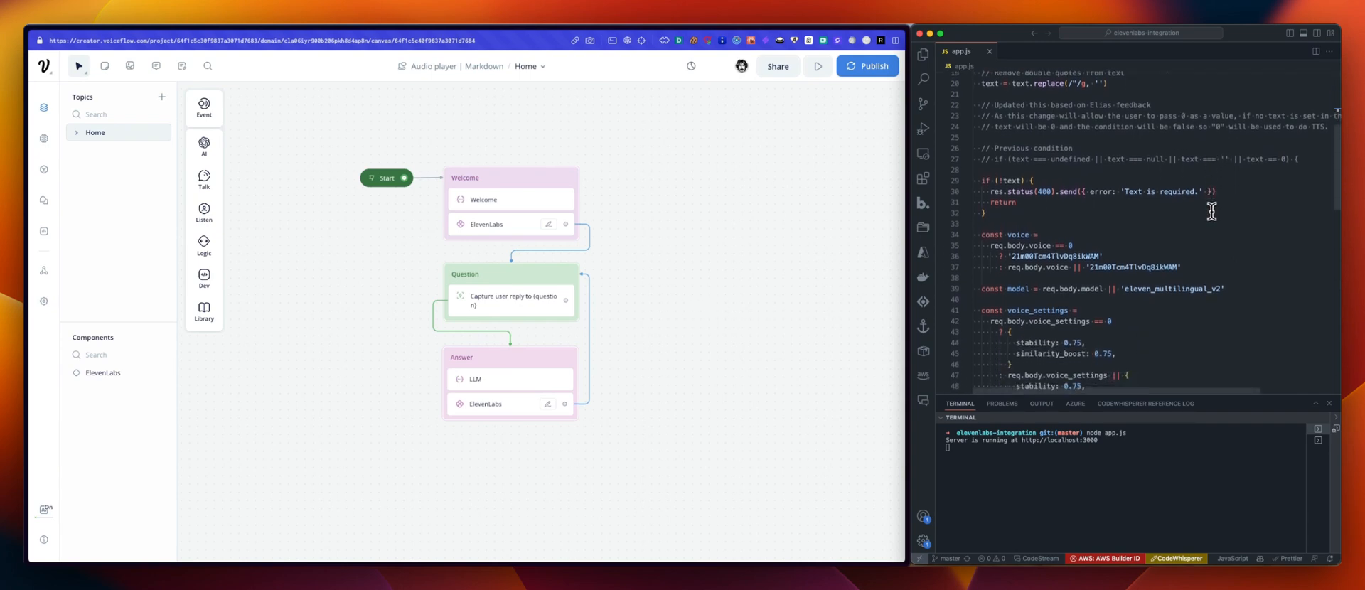
pyautogui.scroll(-3)
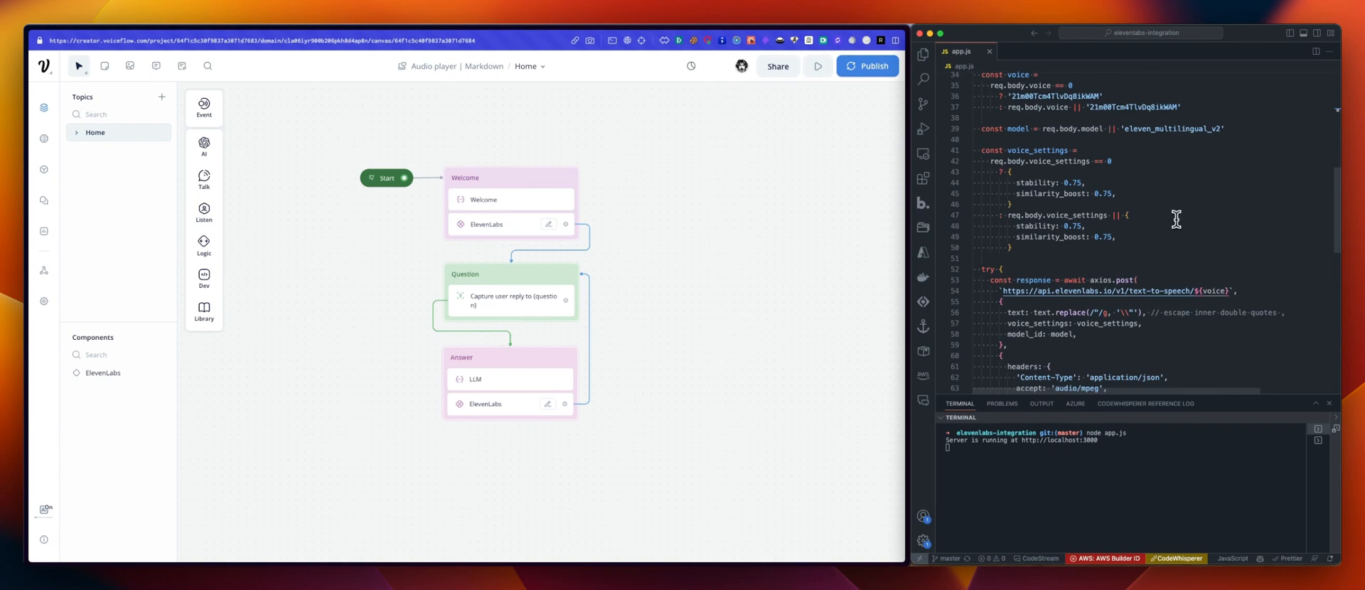
pyautogui.scroll(-3)
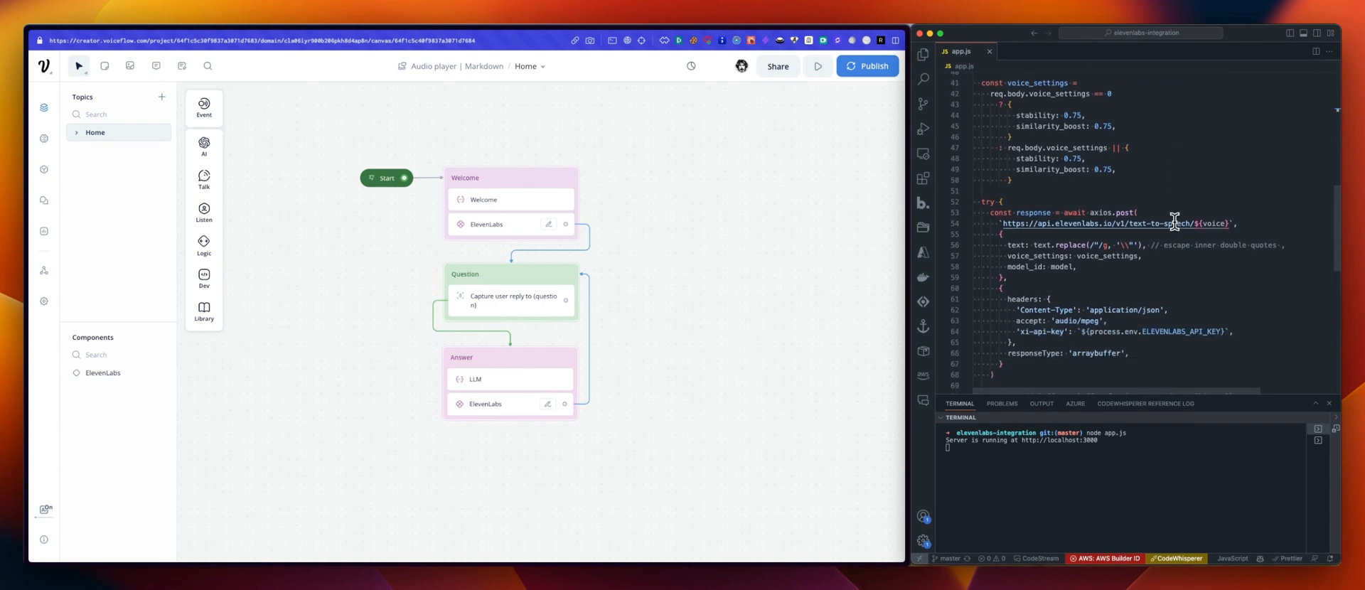
pyautogui.scroll(-3)
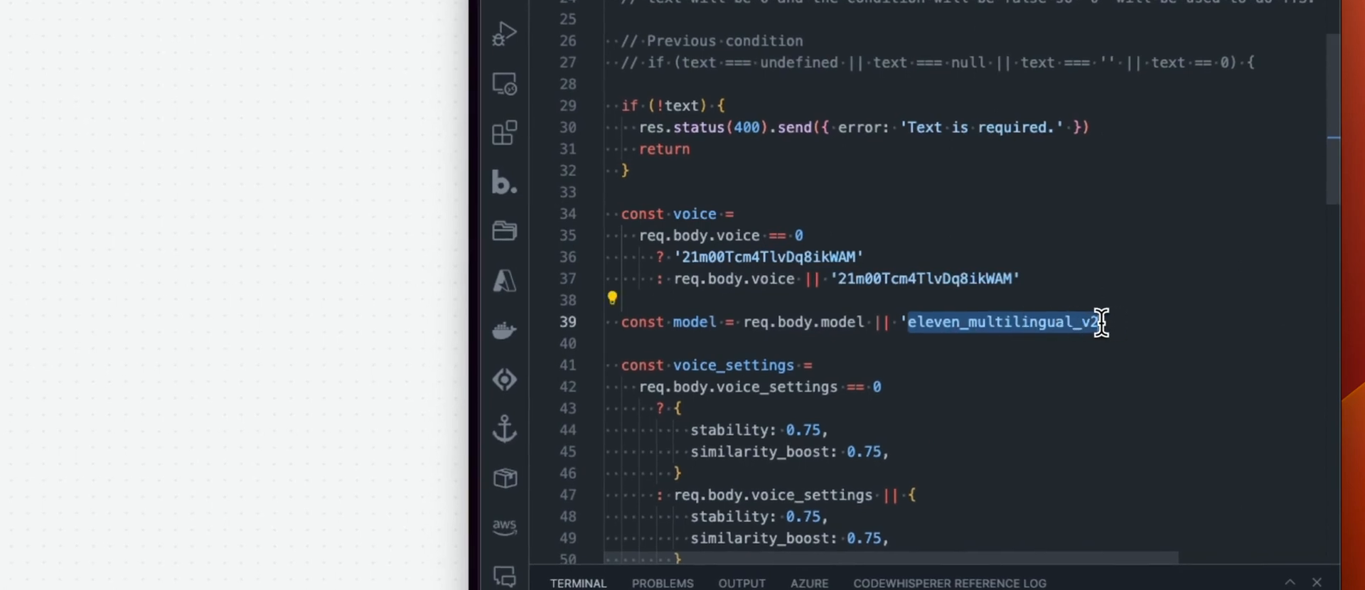
pyautogui.moveTo(1095, 268)
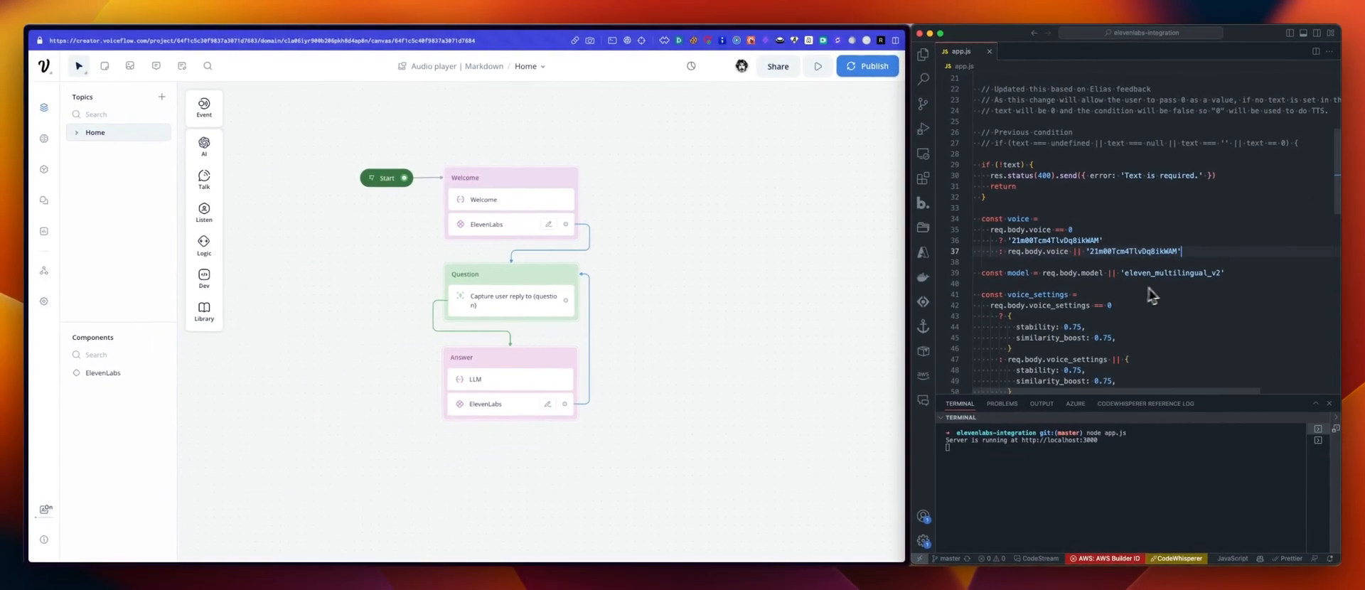
pyautogui.scroll(-3)
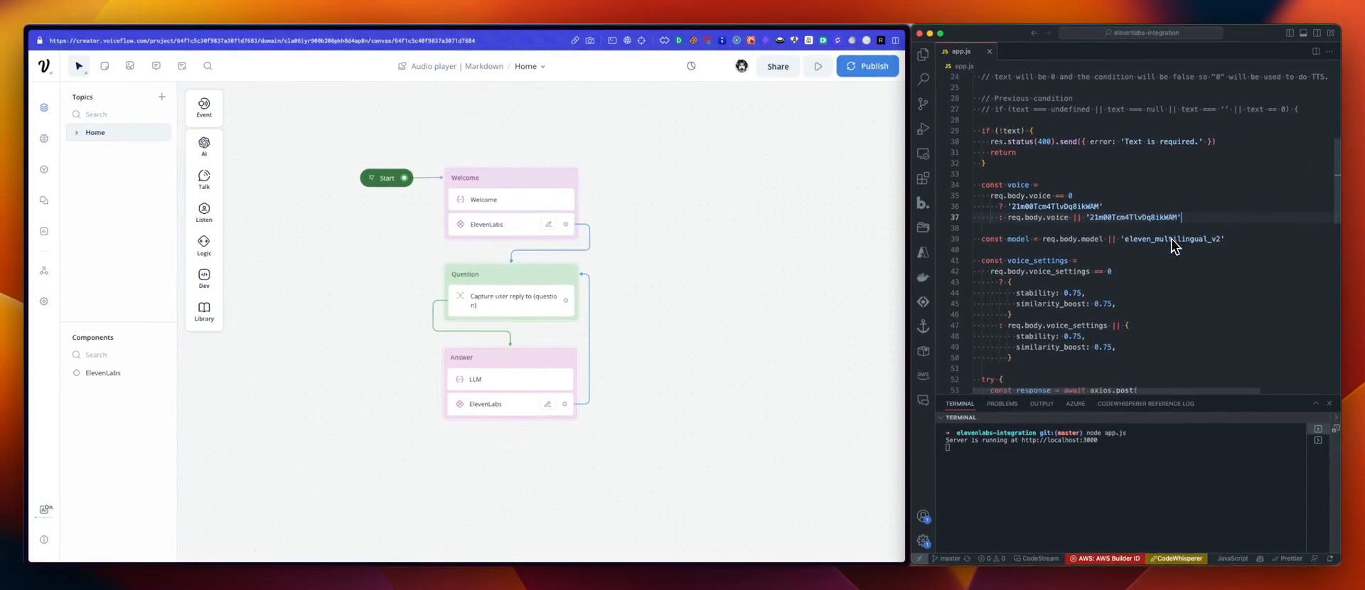
pyautogui.scroll(-3)
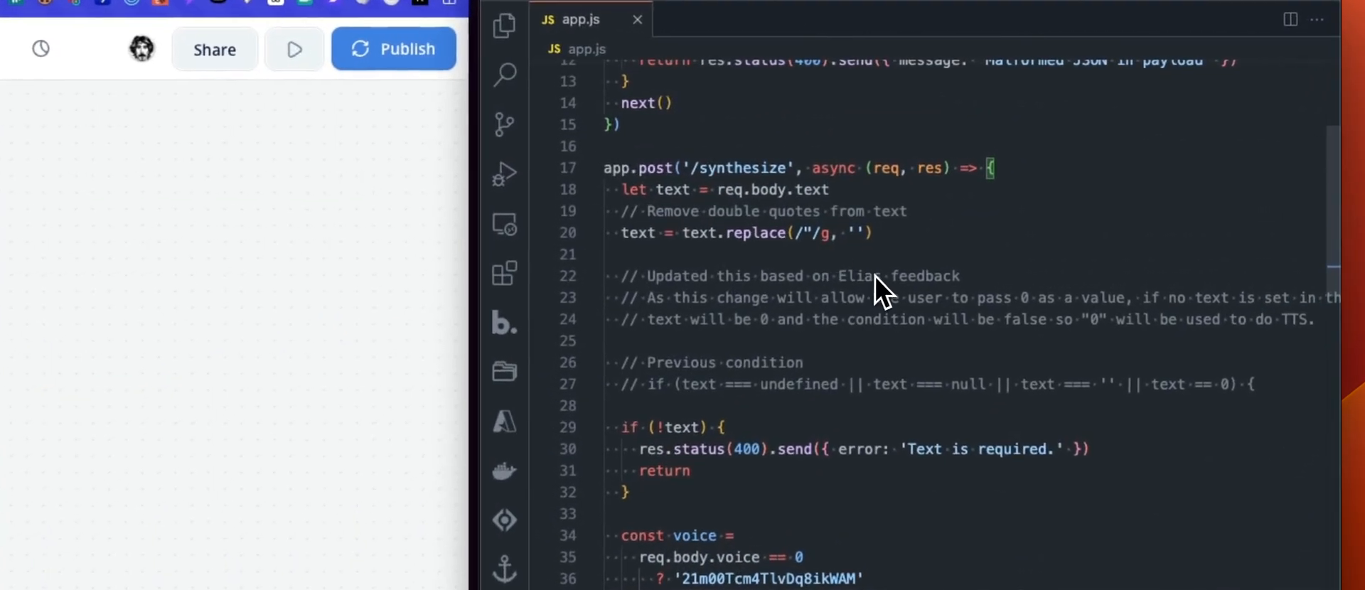
pyautogui.moveTo(910, 331)
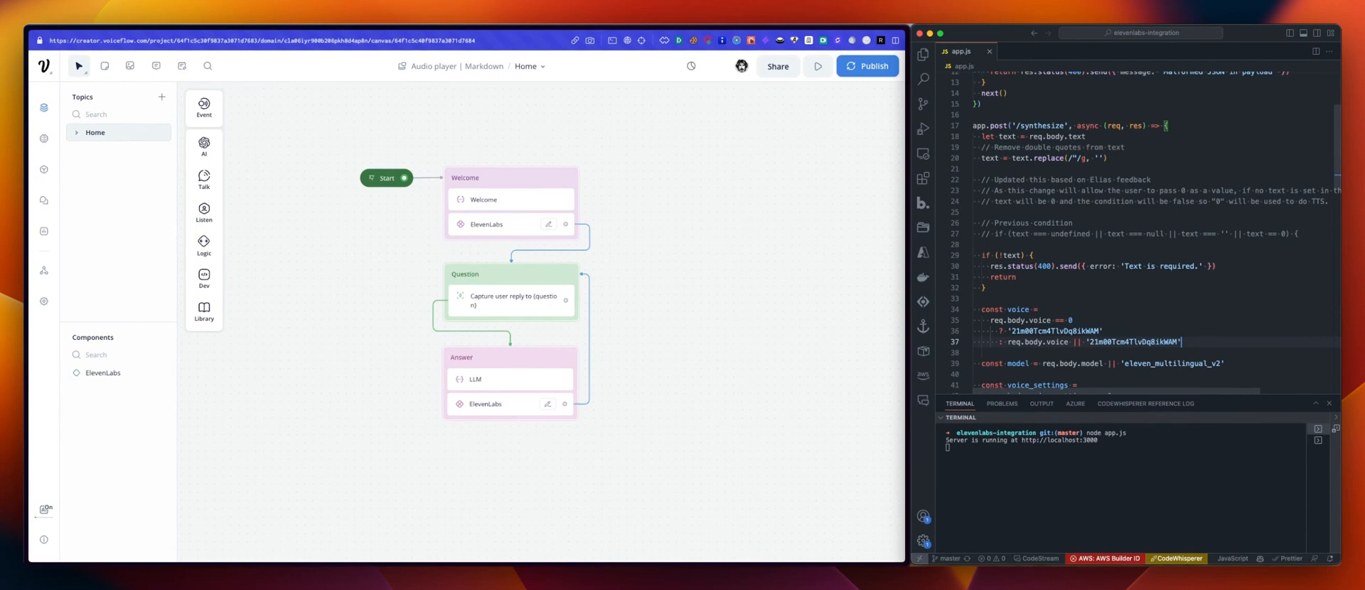
pyautogui.scroll(-3)
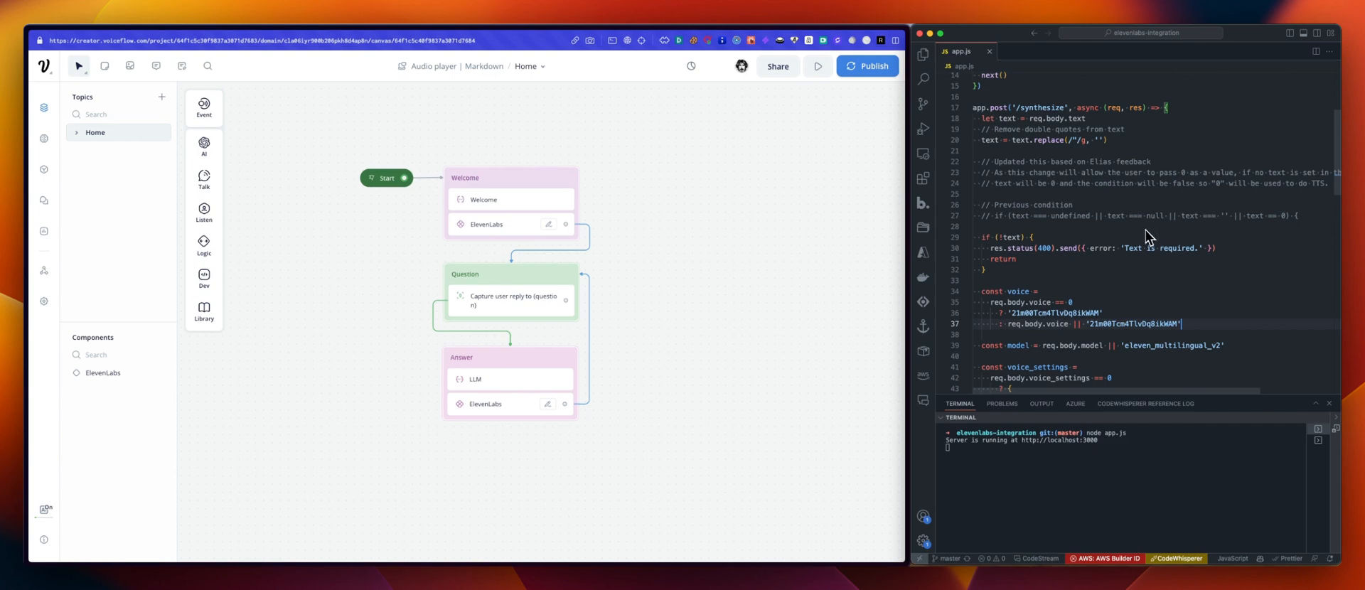
pyautogui.moveTo(1144, 240)
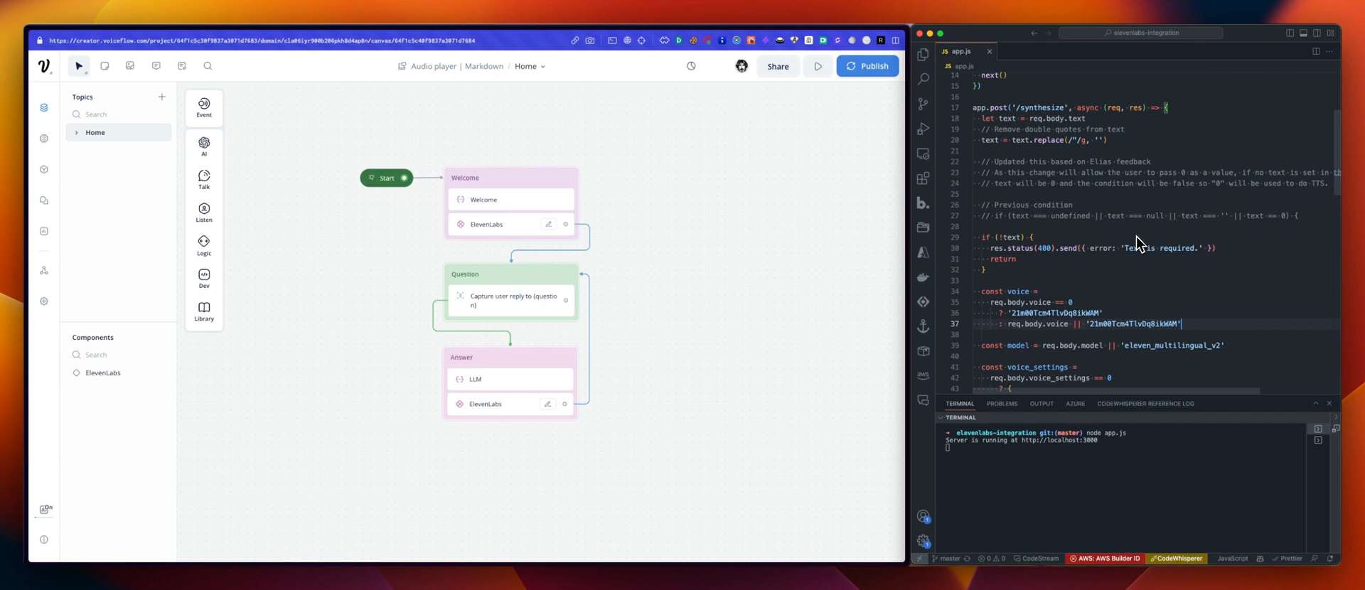
pyautogui.scroll(-3)
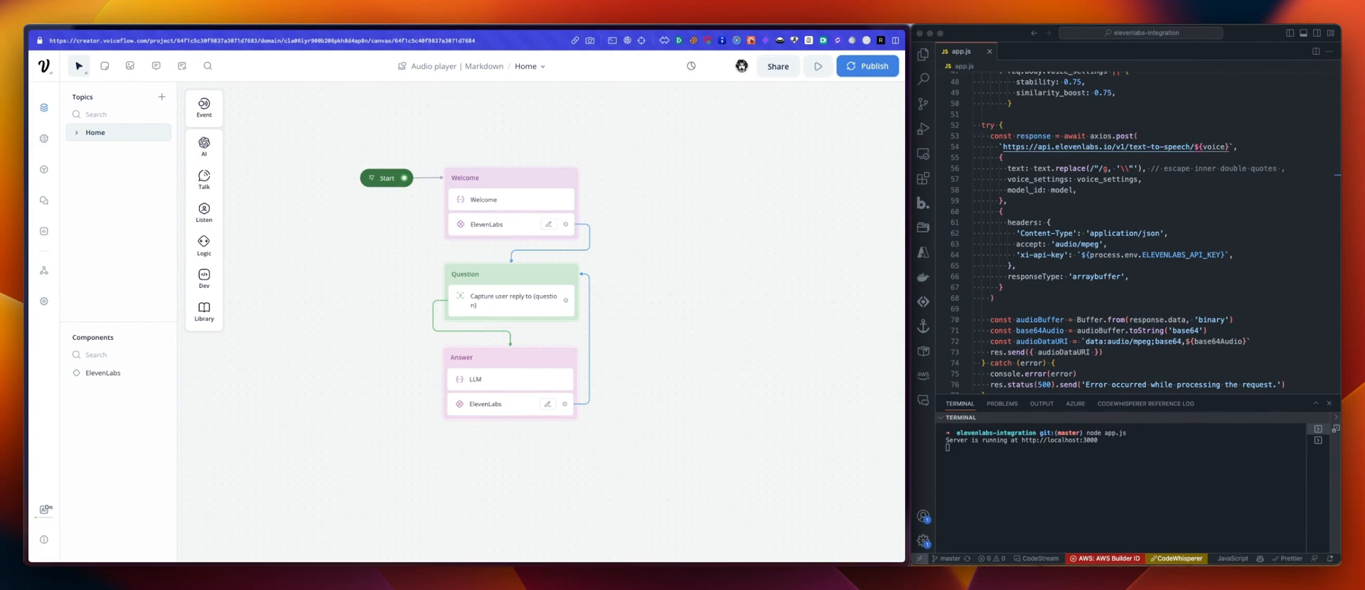
pyautogui.moveTo(676, 303)
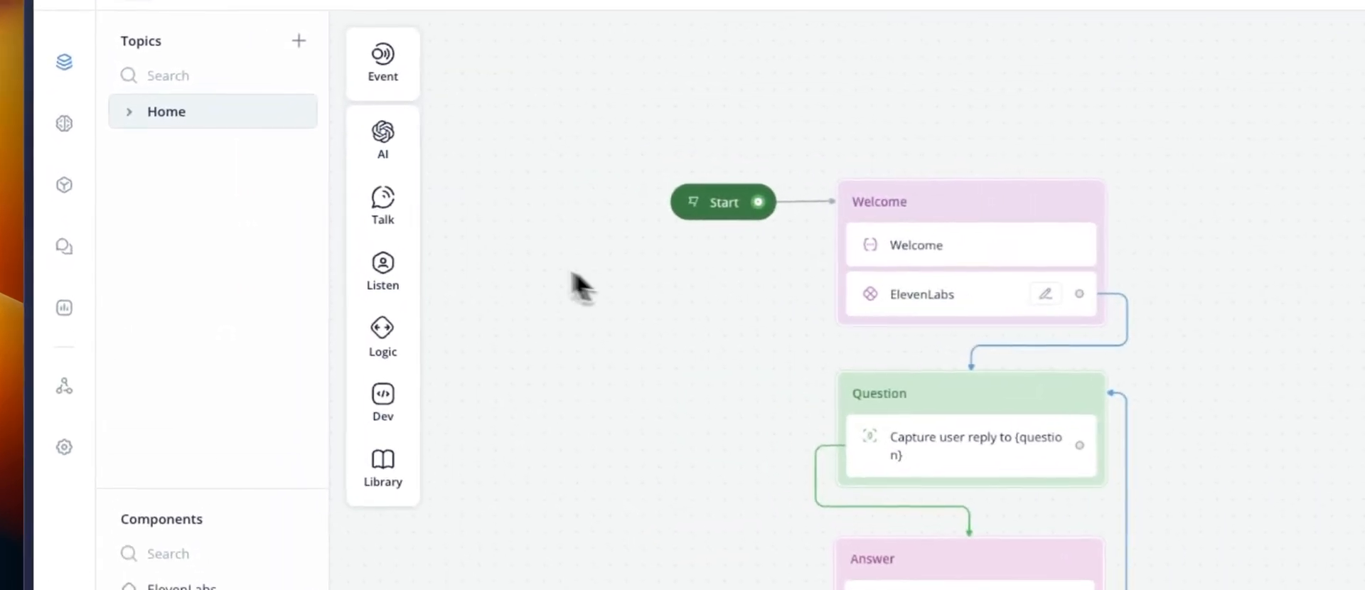
pyautogui.click(383, 205)
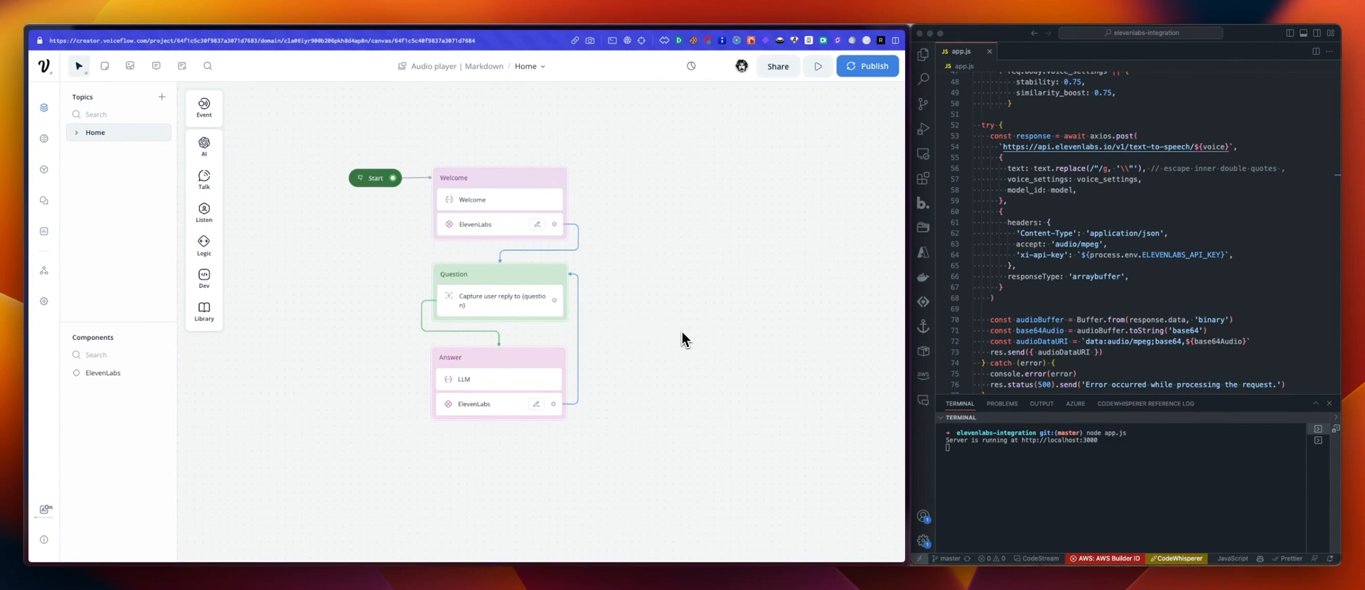
pyautogui.moveTo(521, 407)
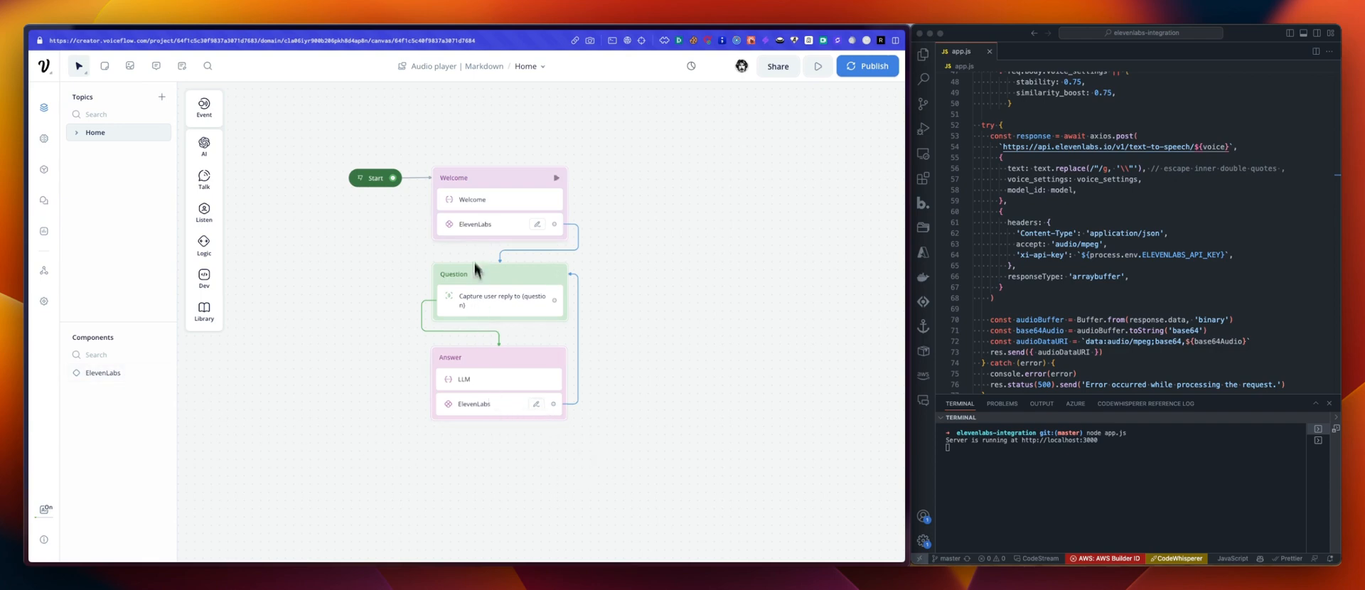
pyautogui.moveTo(577, 313)
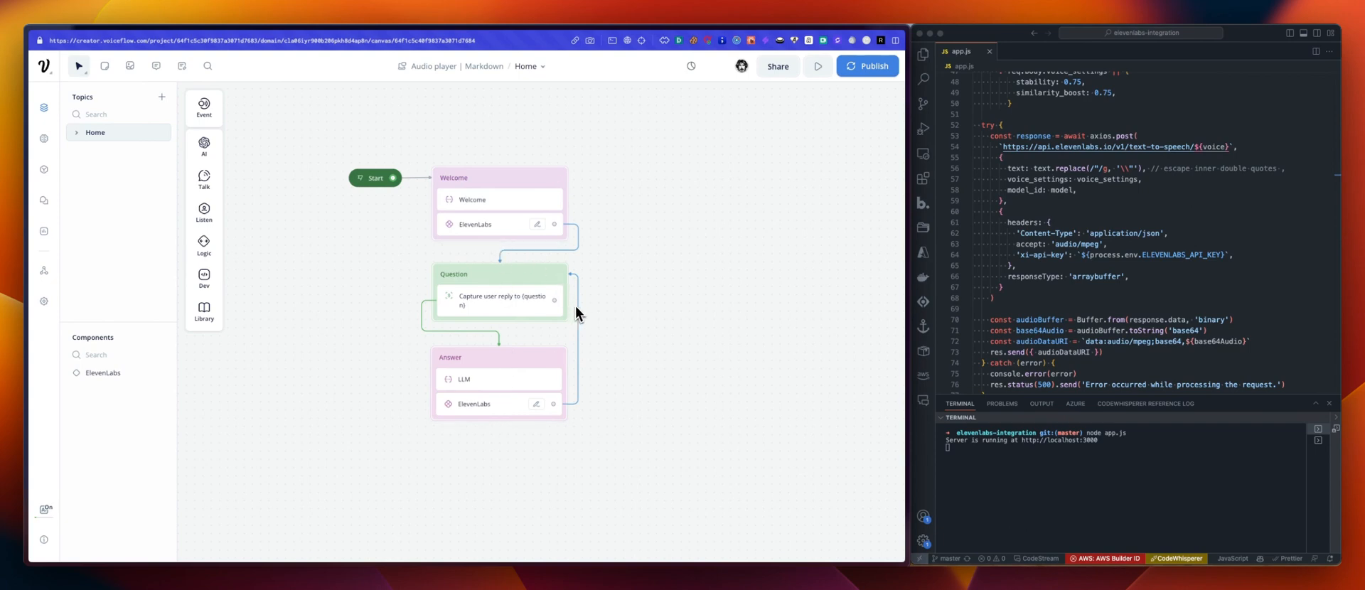
pyautogui.moveTo(644, 304)
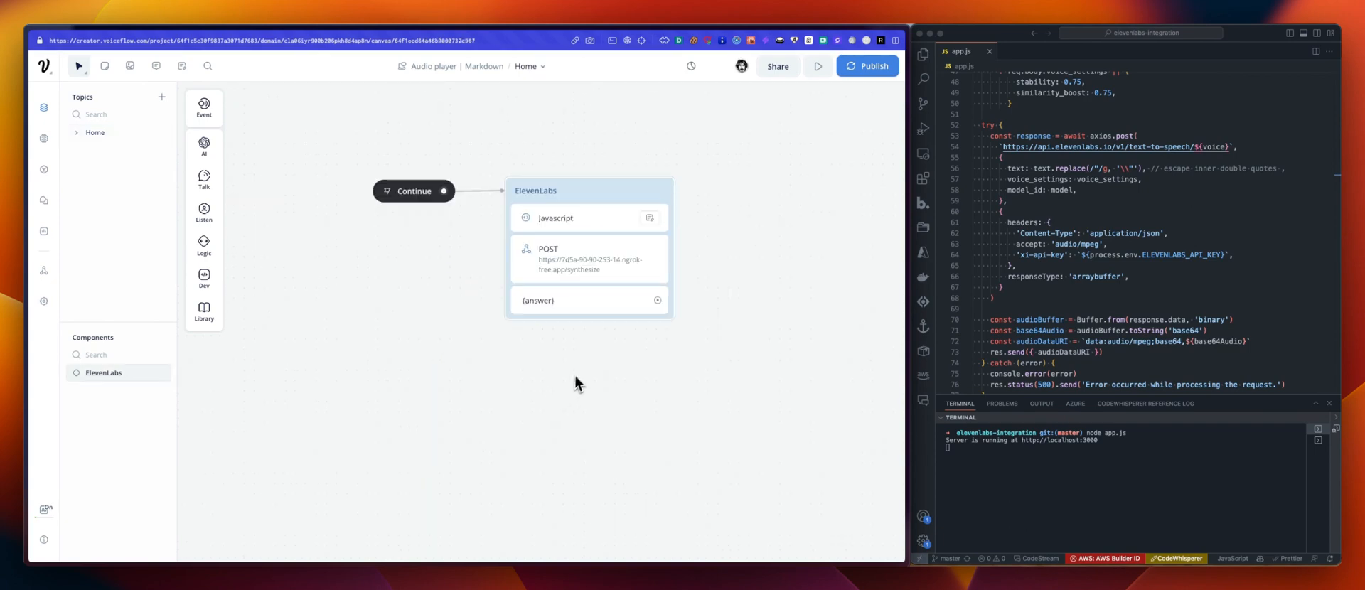
pyautogui.moveTo(562, 259)
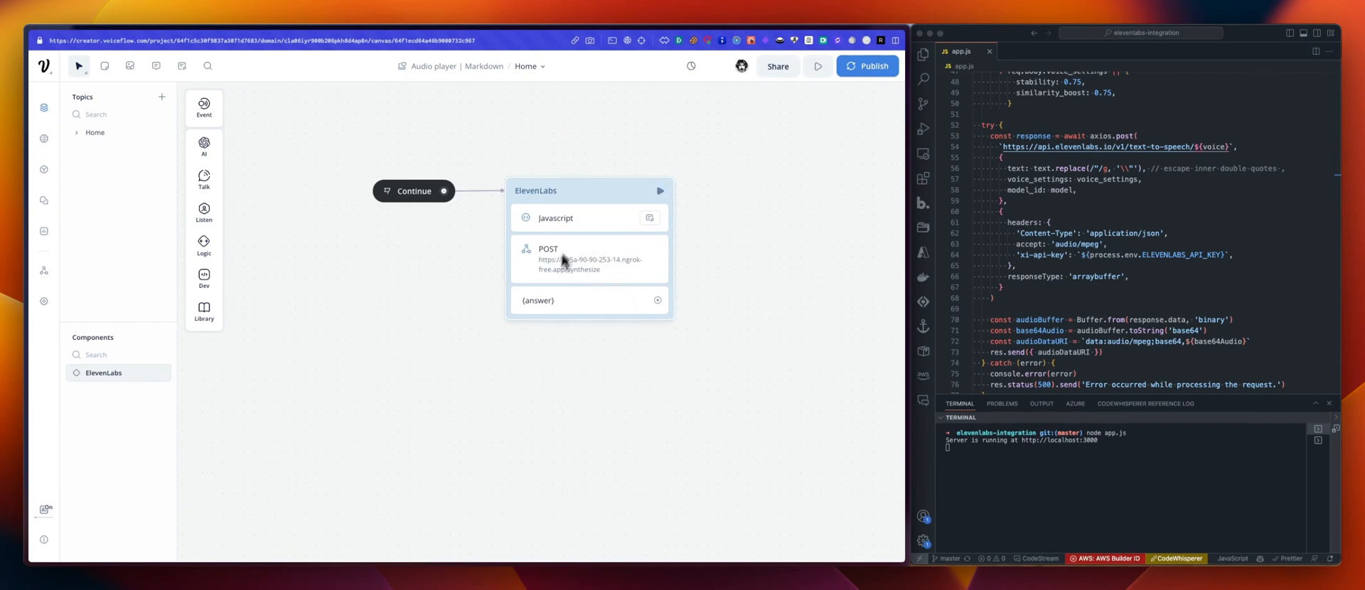
pyautogui.moveTo(573, 244)
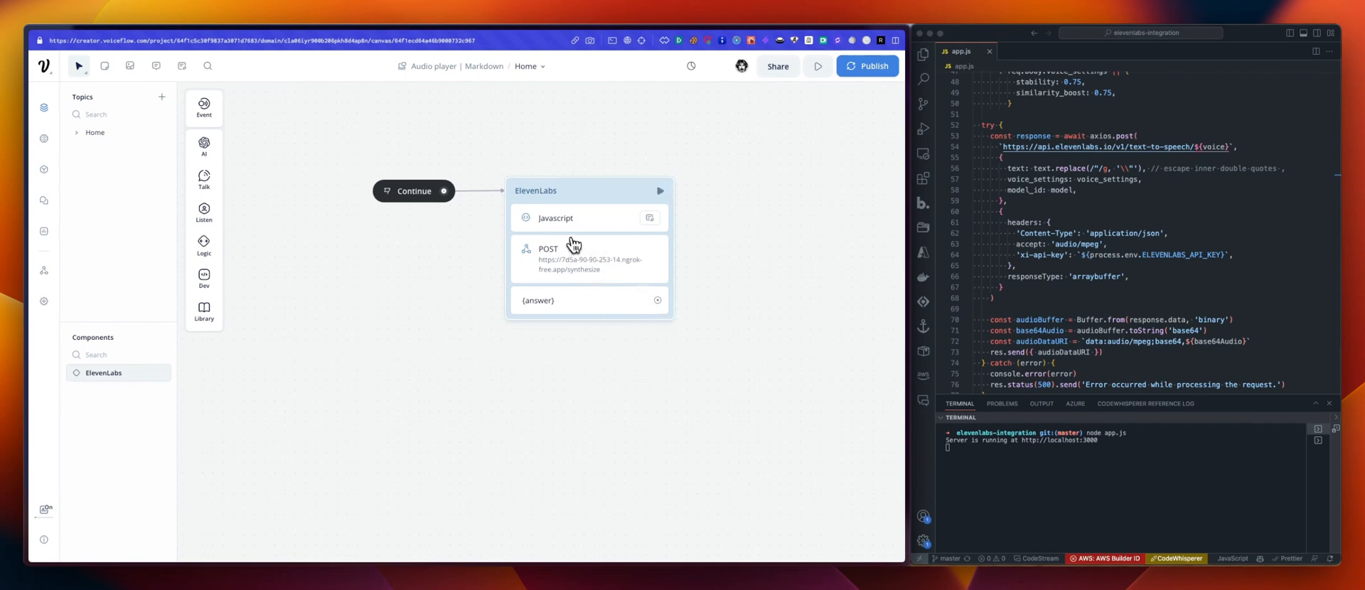
pyautogui.moveTo(583, 261)
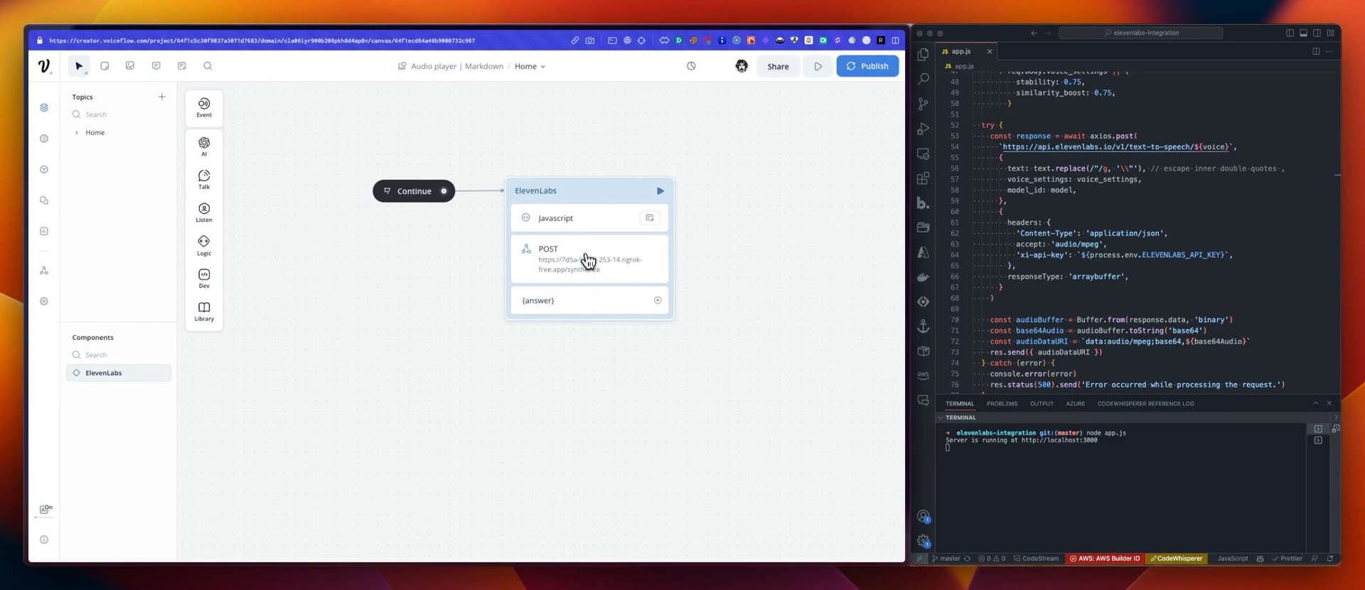
pyautogui.click(555, 218)
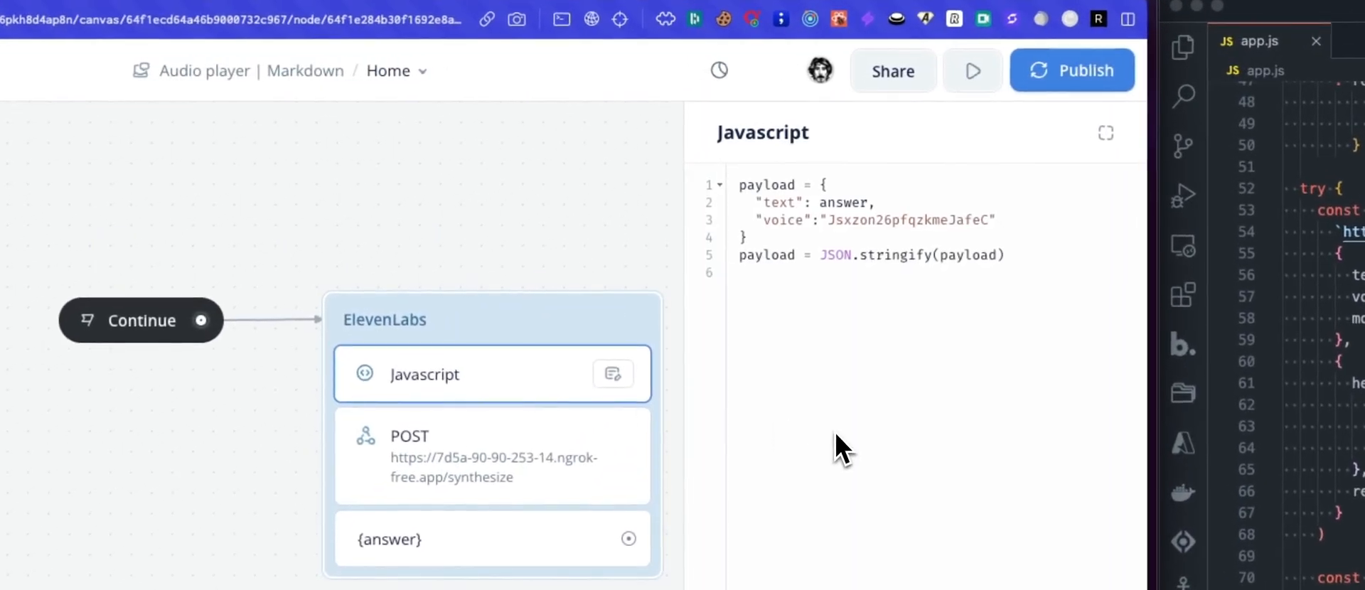
pyautogui.moveTo(807, 392)
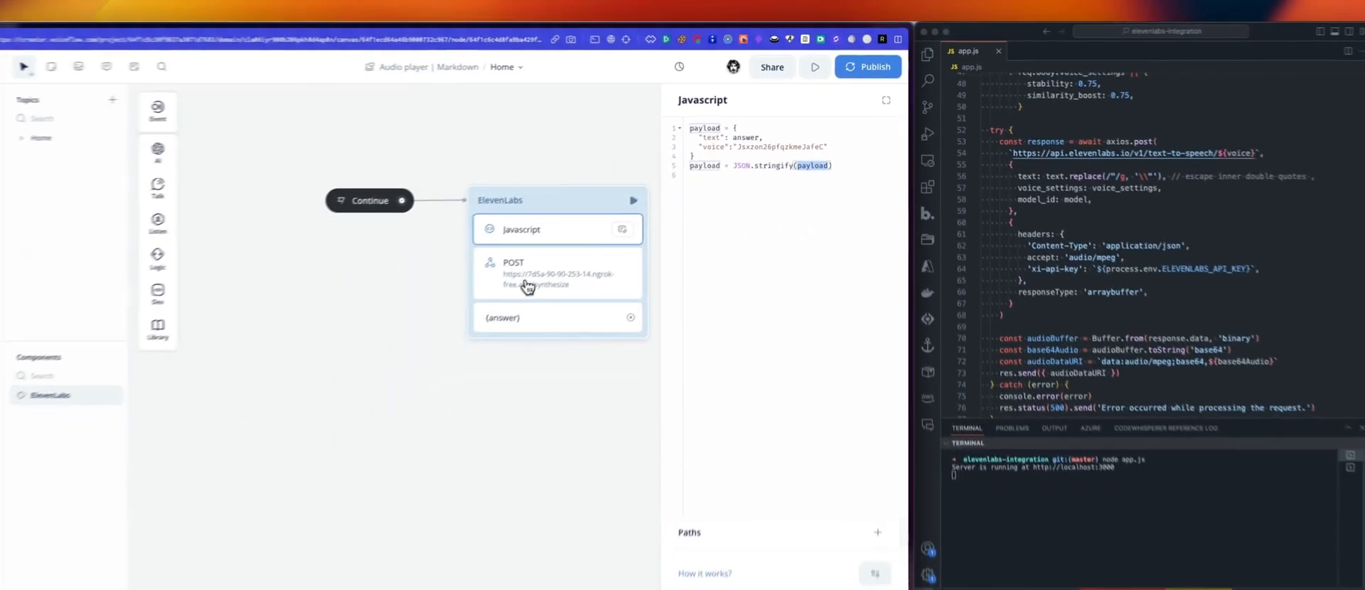
# Open the POST synthesize step and review its raw body and response.audioDataURI capture
pyautogui.click(558, 273)
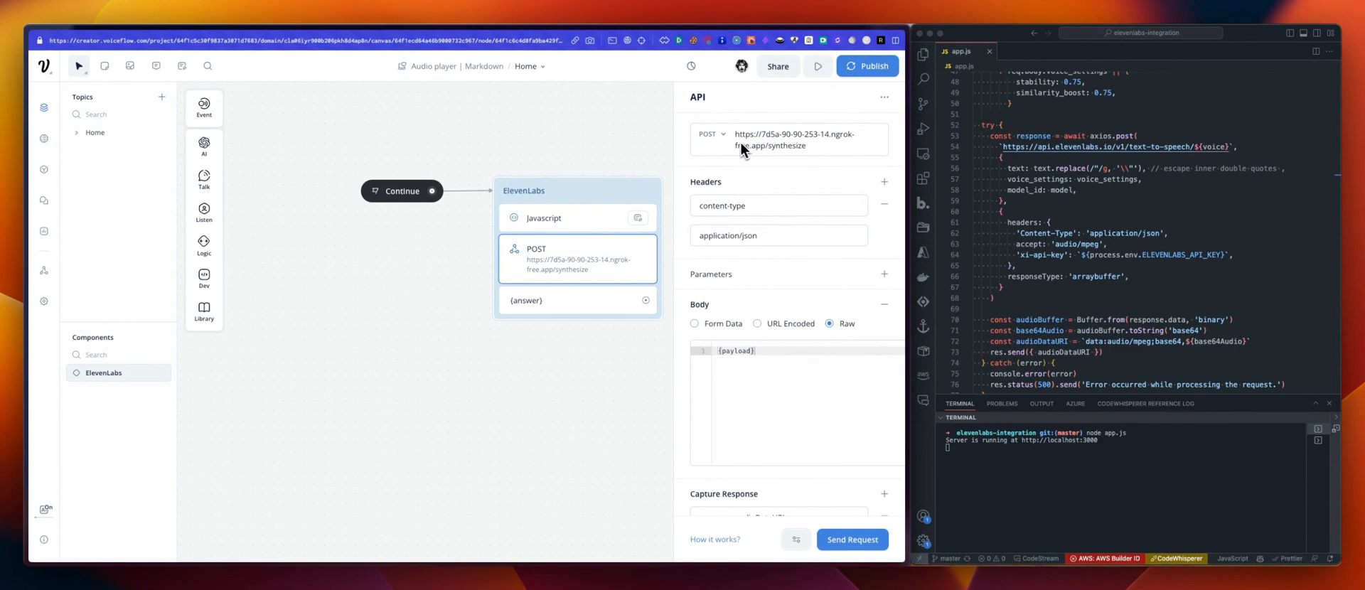
pyautogui.moveTo(769, 269)
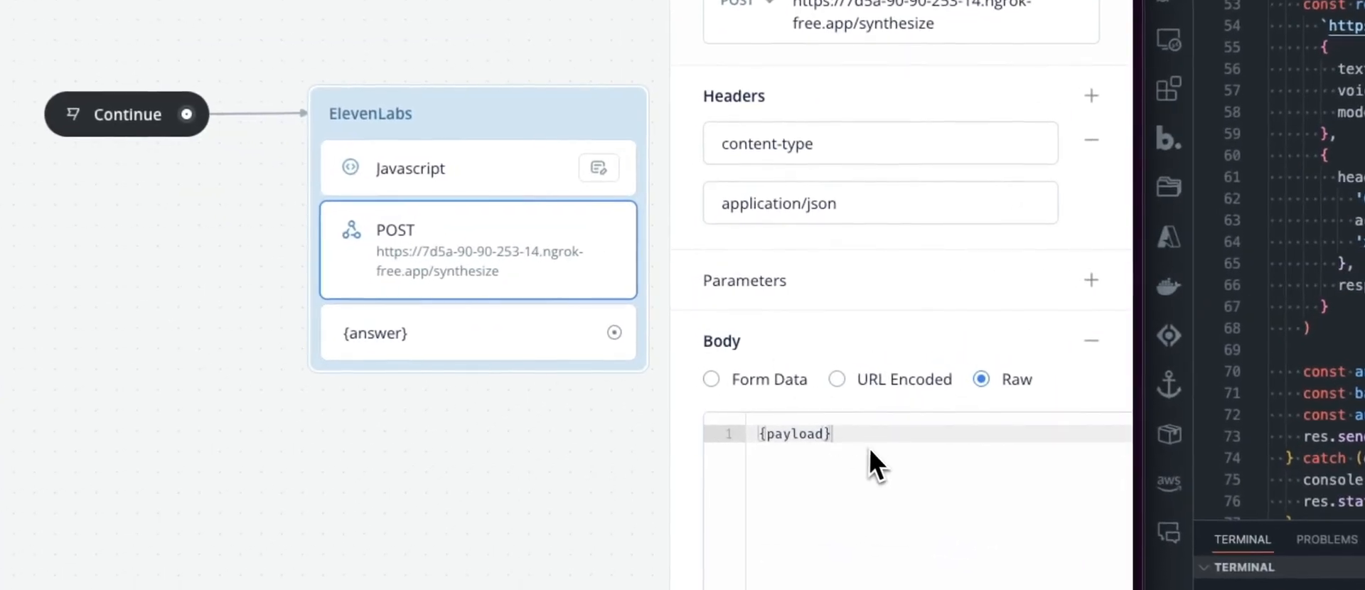
pyautogui.moveTo(501, 179)
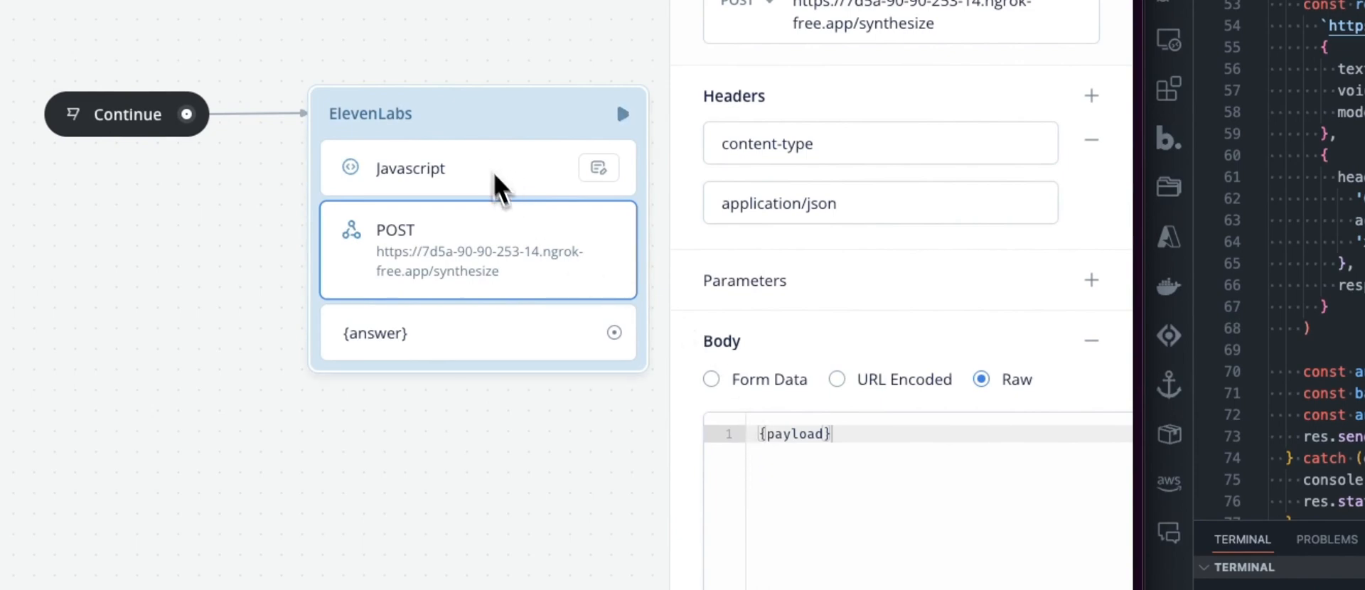
pyautogui.scroll(-3)
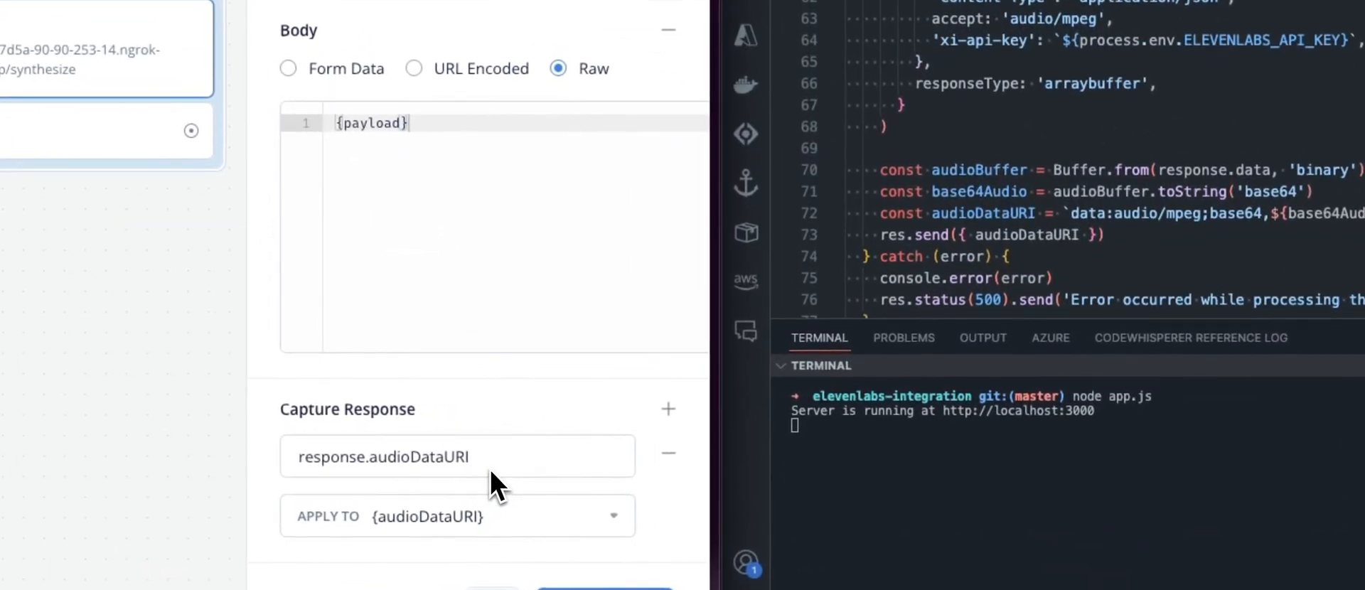
pyautogui.scroll(-3)
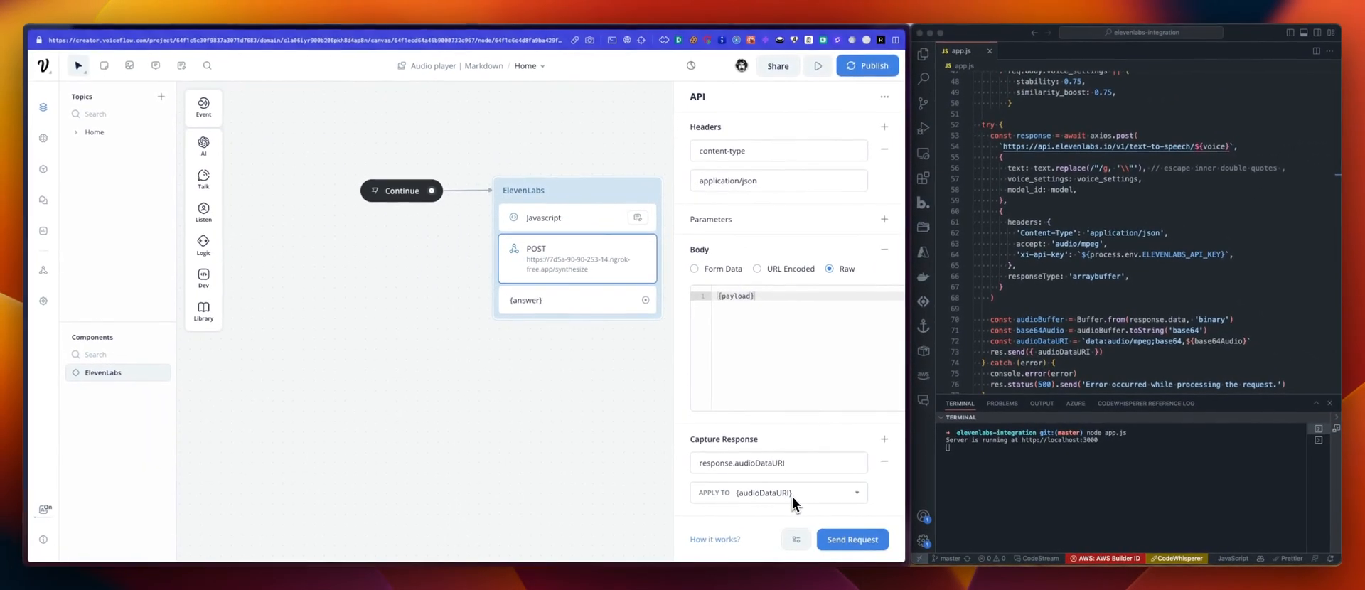
pyautogui.moveTo(662, 427)
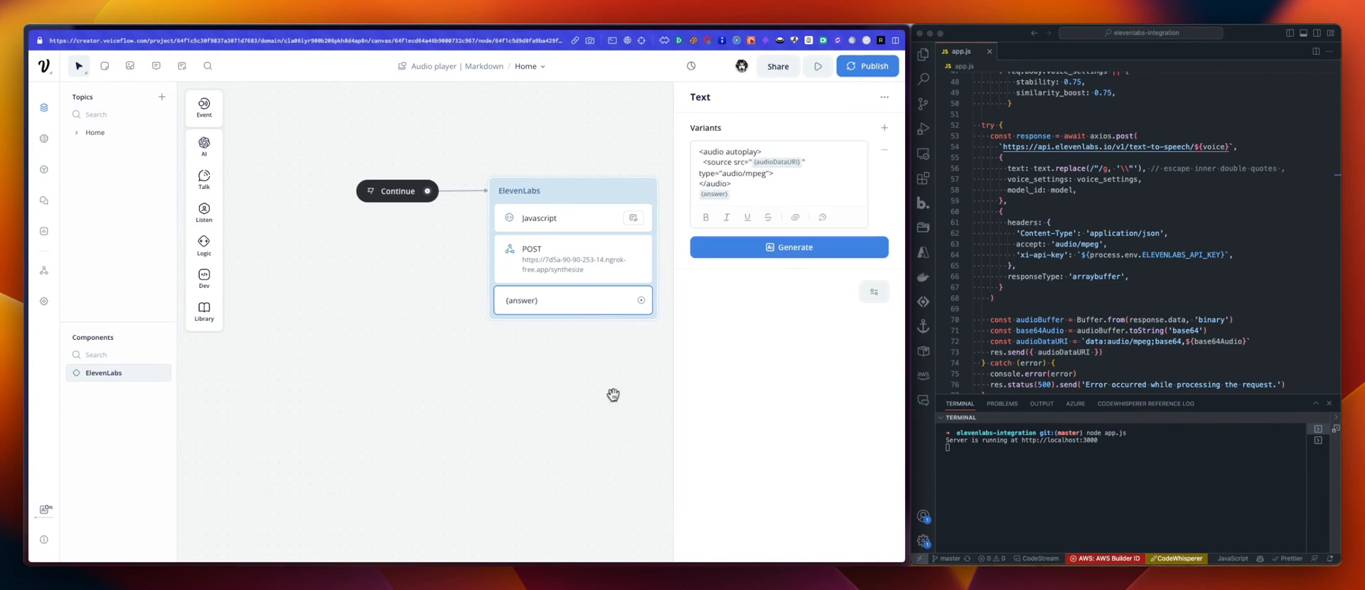
# Drag the canvas to the Text step that autoplays {audioDataURI} before {answer}
pyautogui.moveTo(613, 395); pyautogui.dragTo(595, 334)
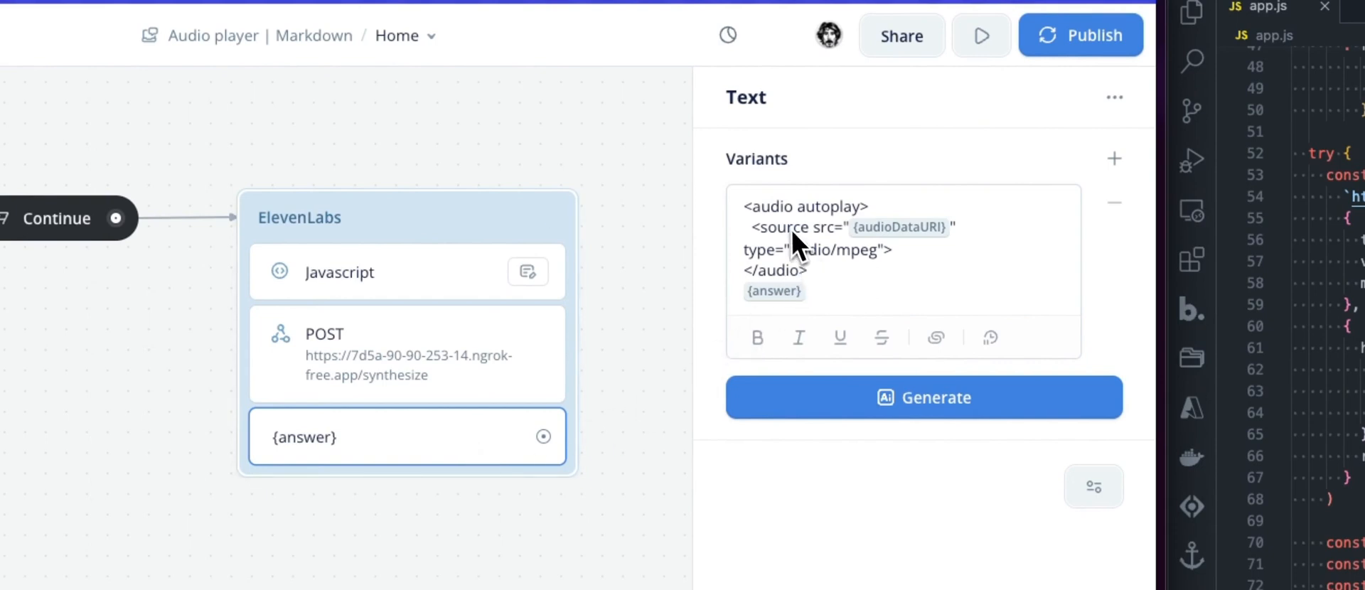
pyautogui.moveTo(806, 230)
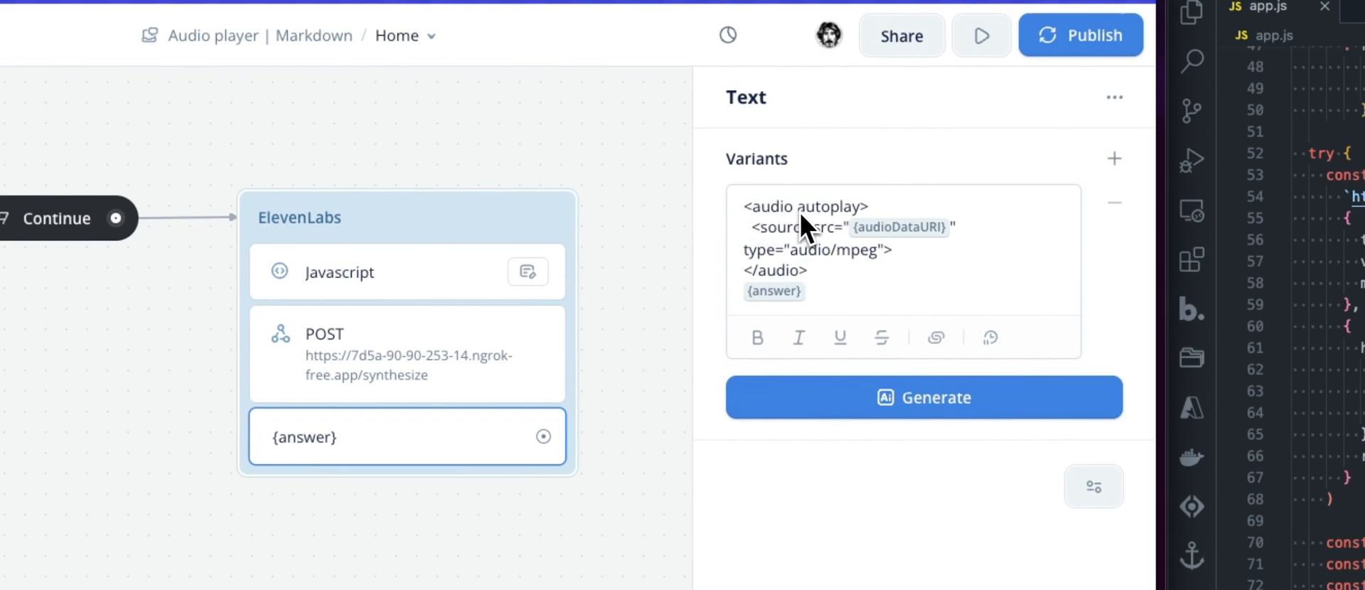
pyautogui.moveTo(756, 225)
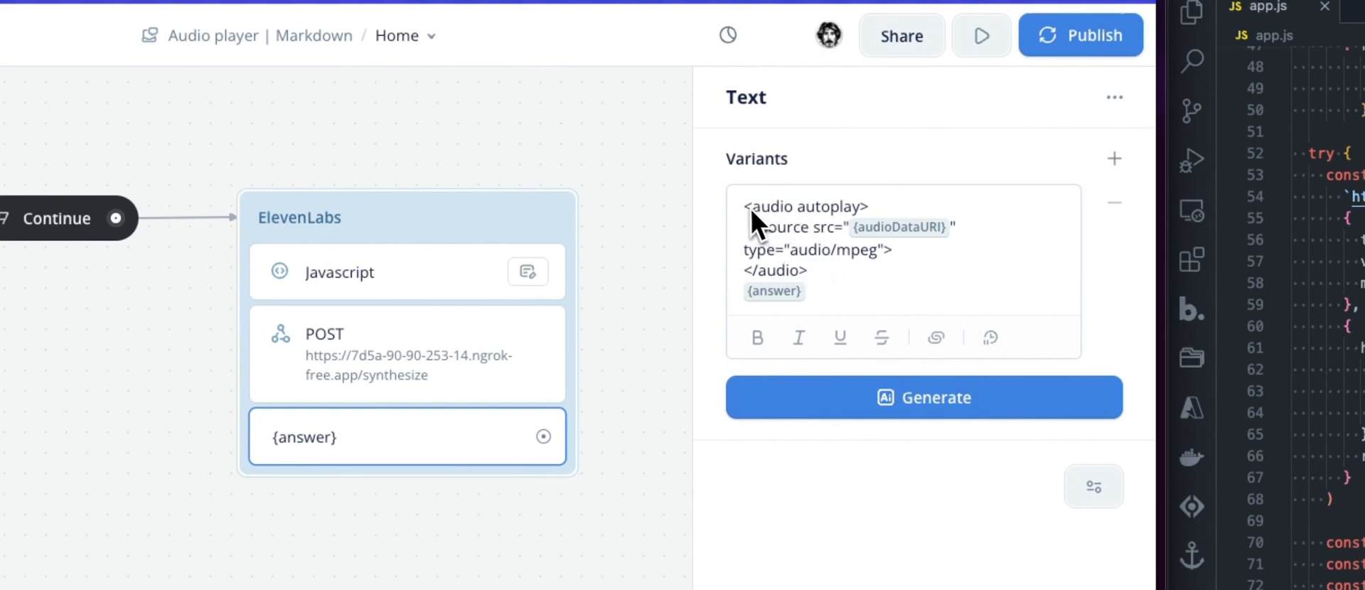
pyautogui.moveTo(840, 222)
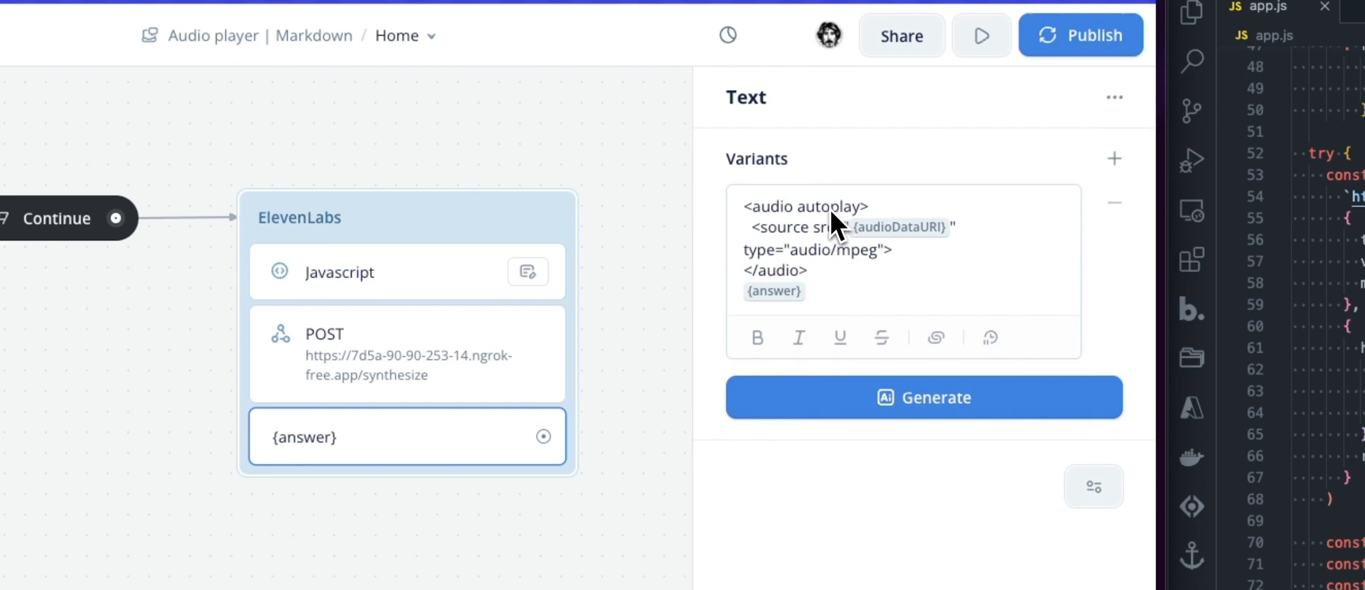
pyautogui.moveTo(810, 222)
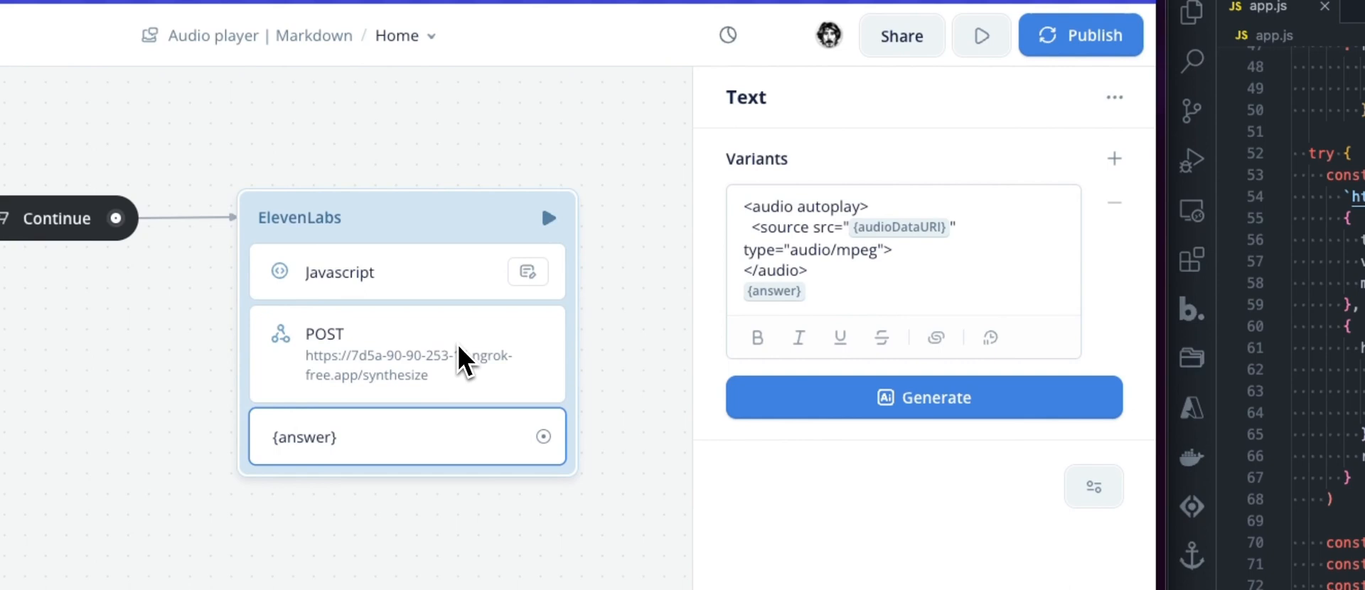
pyautogui.moveTo(932, 269)
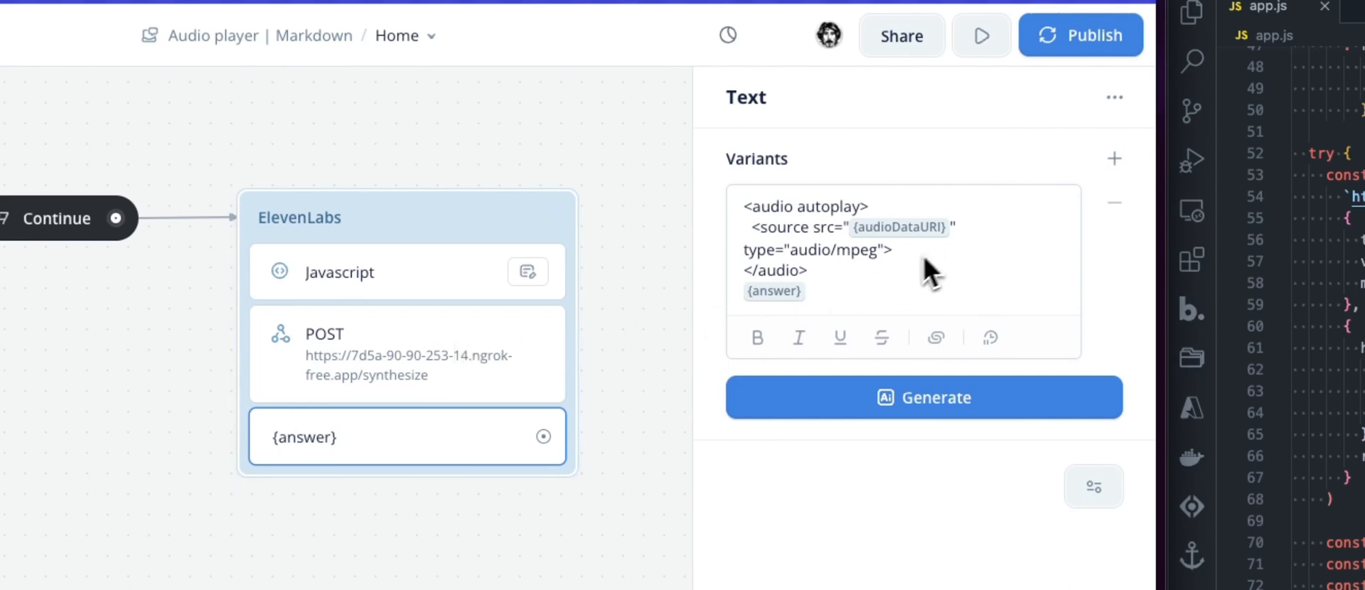
pyautogui.moveTo(792, 244)
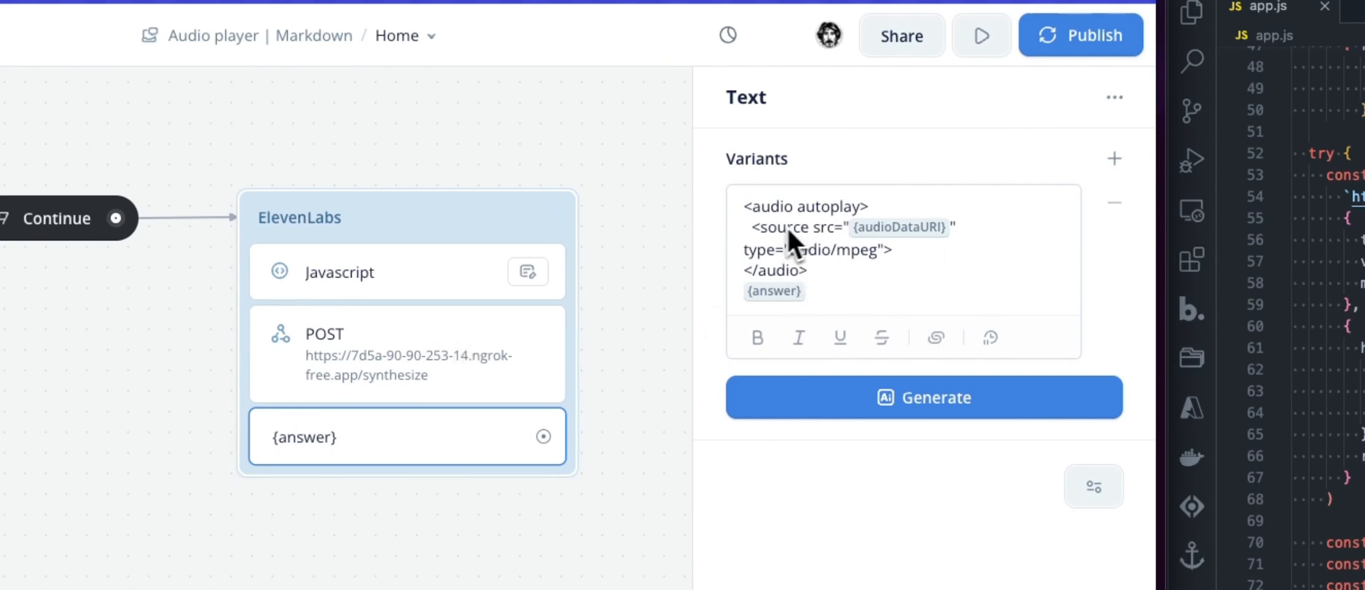
pyautogui.moveTo(814, 253)
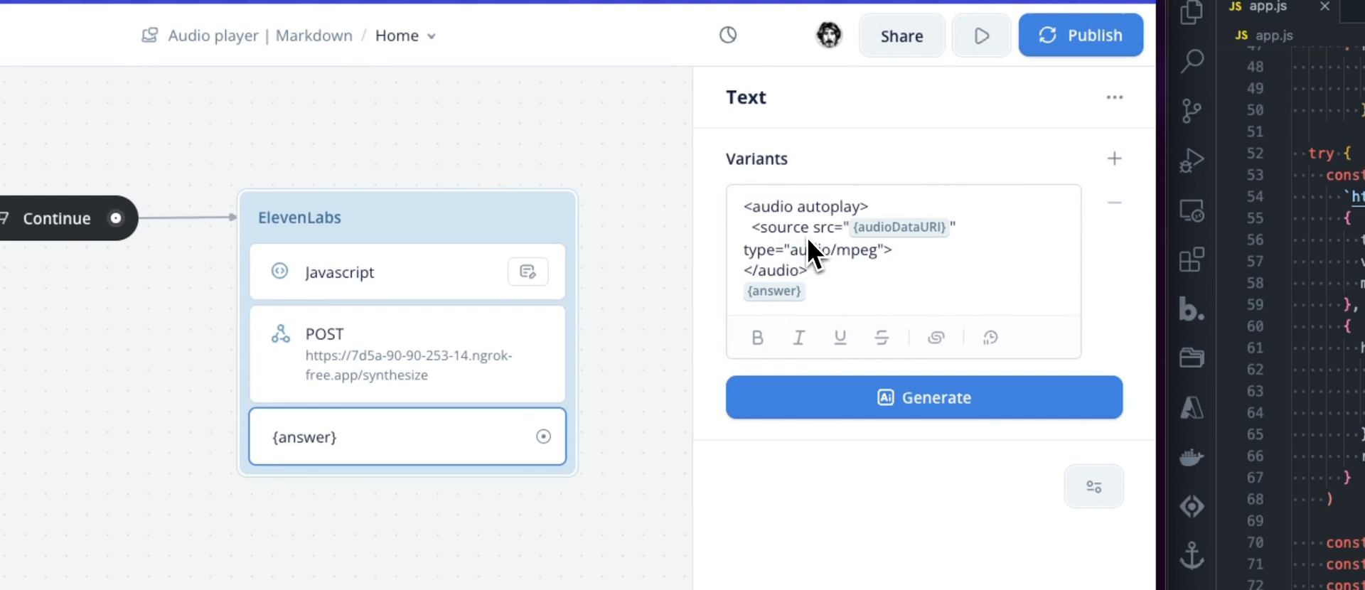
pyautogui.moveTo(805, 261)
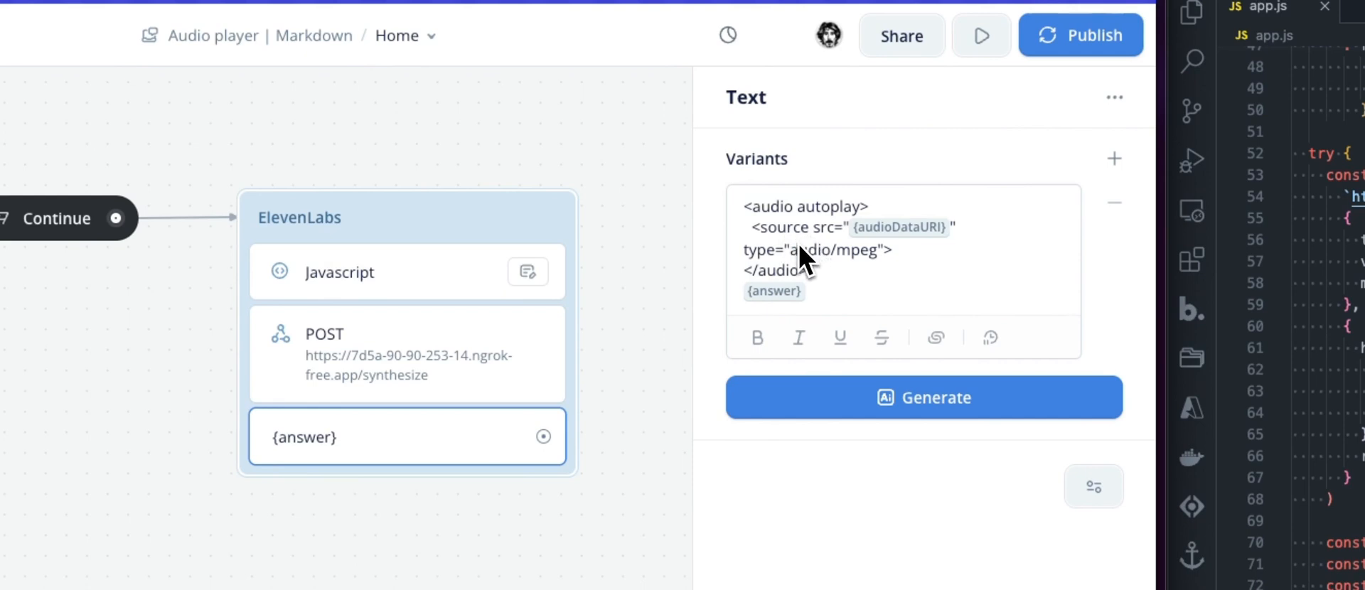
pyautogui.moveTo(814, 257)
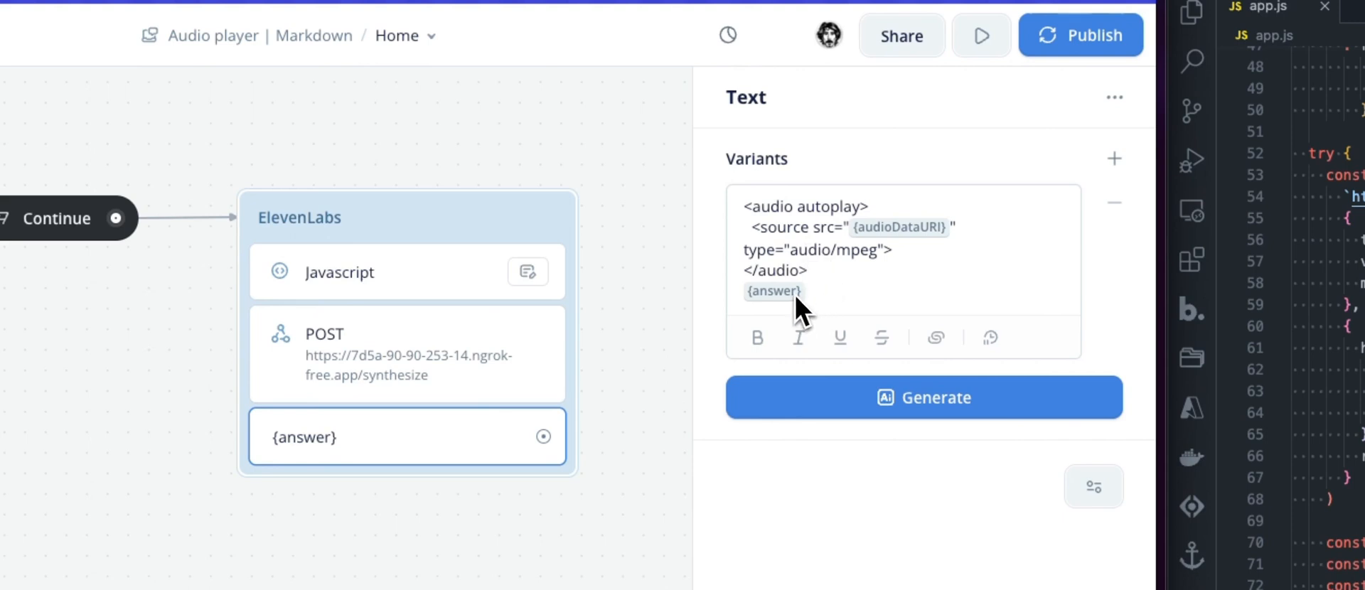
pyautogui.moveTo(788, 314)
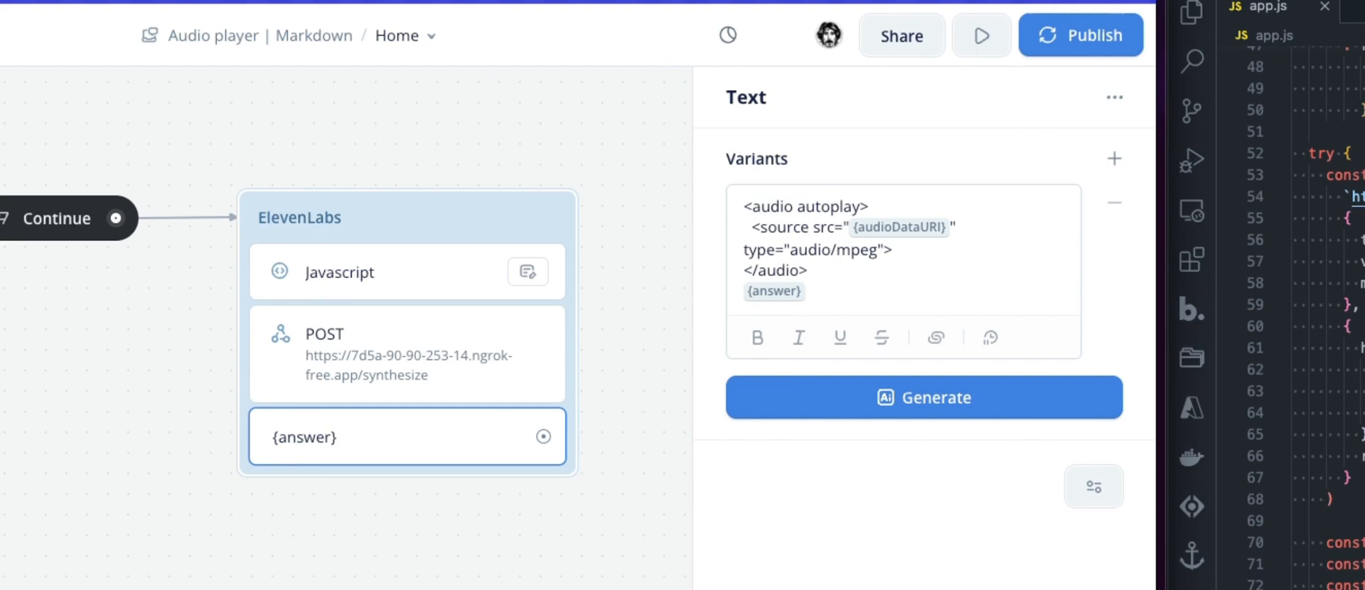
pyautogui.moveTo(817, 314)
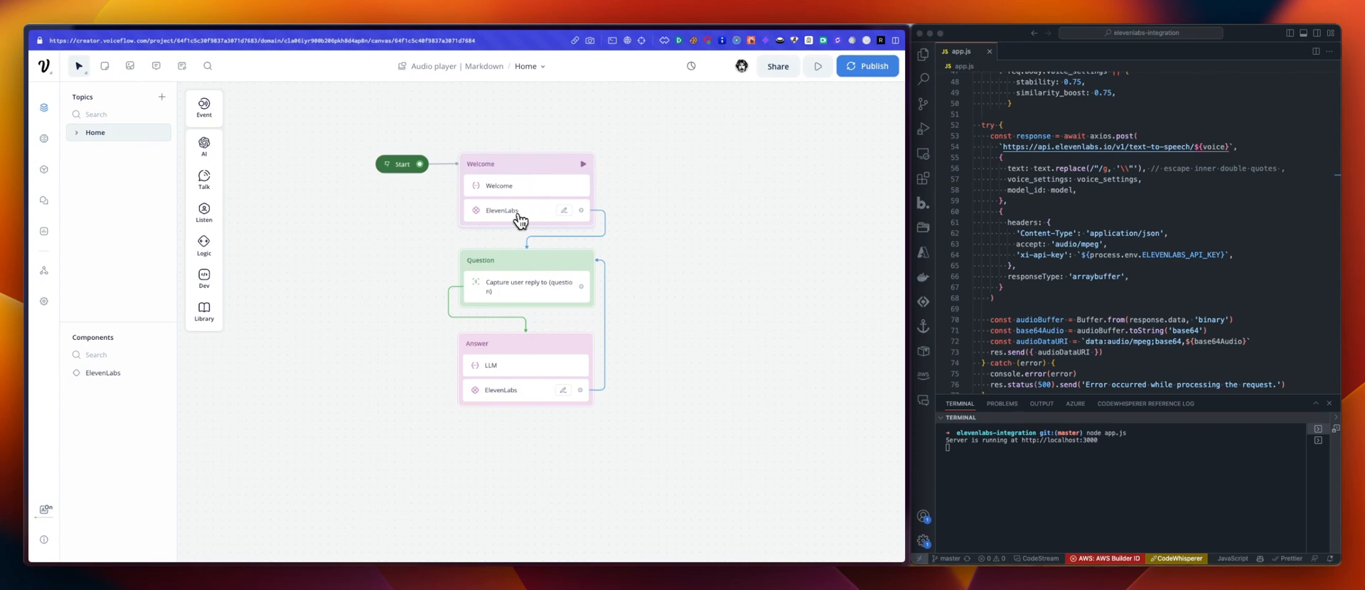
pyautogui.moveTo(534, 216)
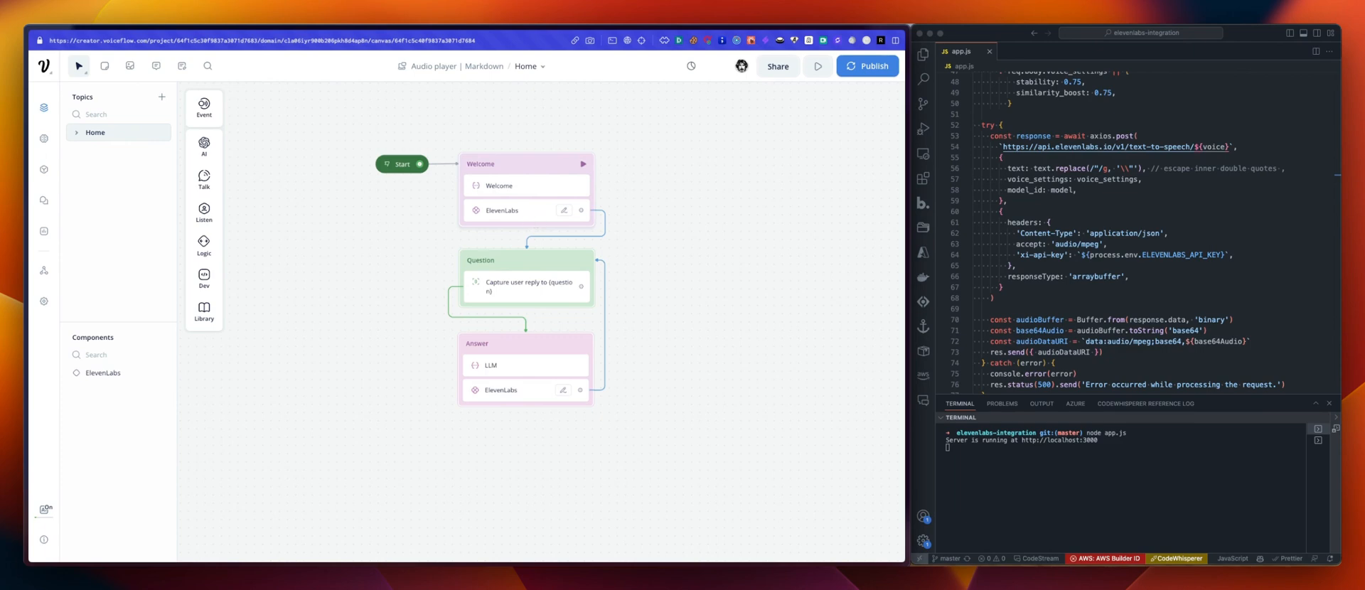
pyautogui.click(499, 186)
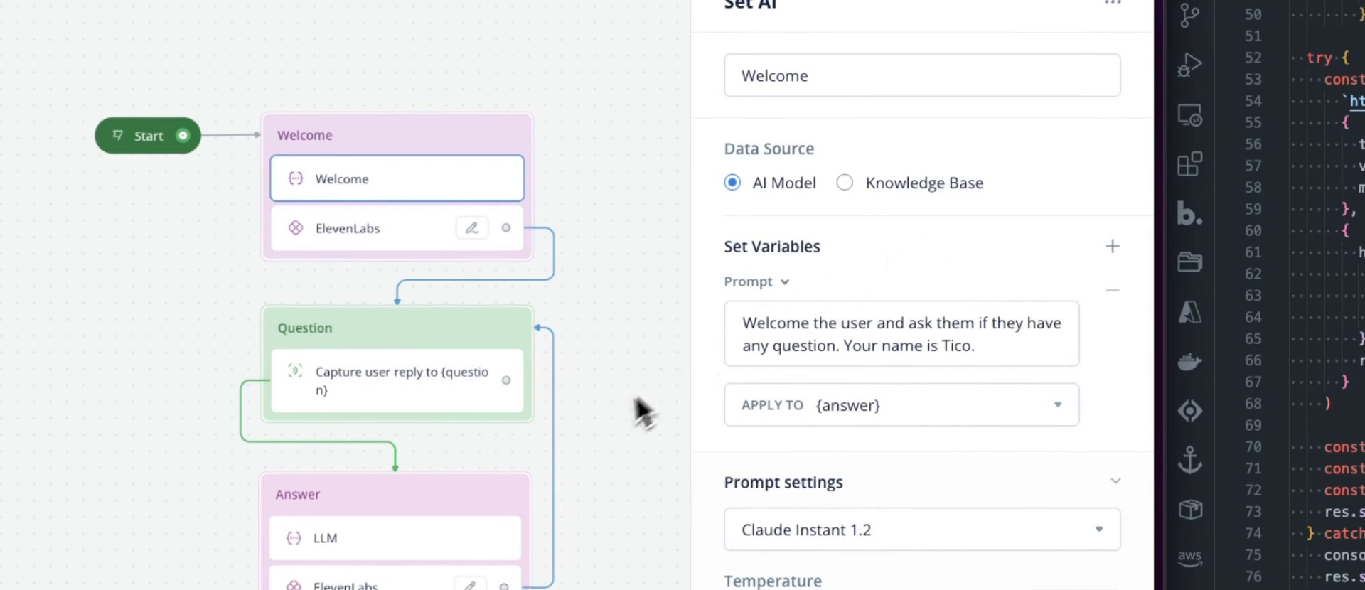
pyautogui.moveTo(950, 287)
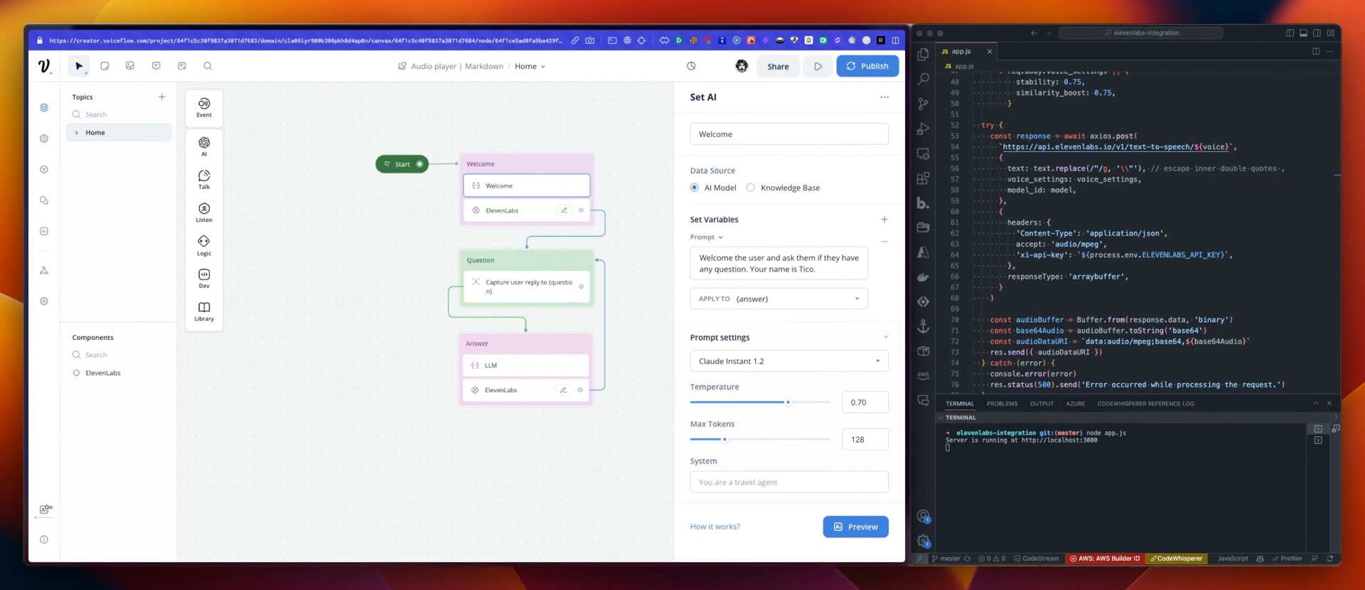
pyautogui.write('You are a helpful assistant')
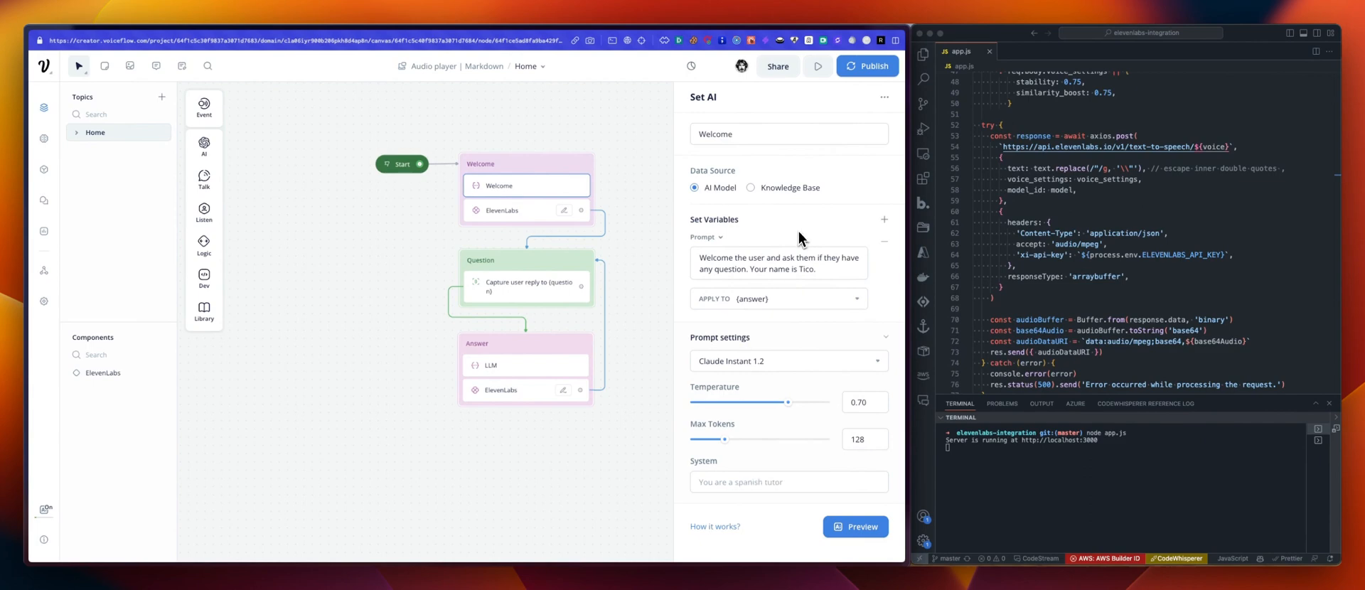
pyautogui.write('You are a travel agent')
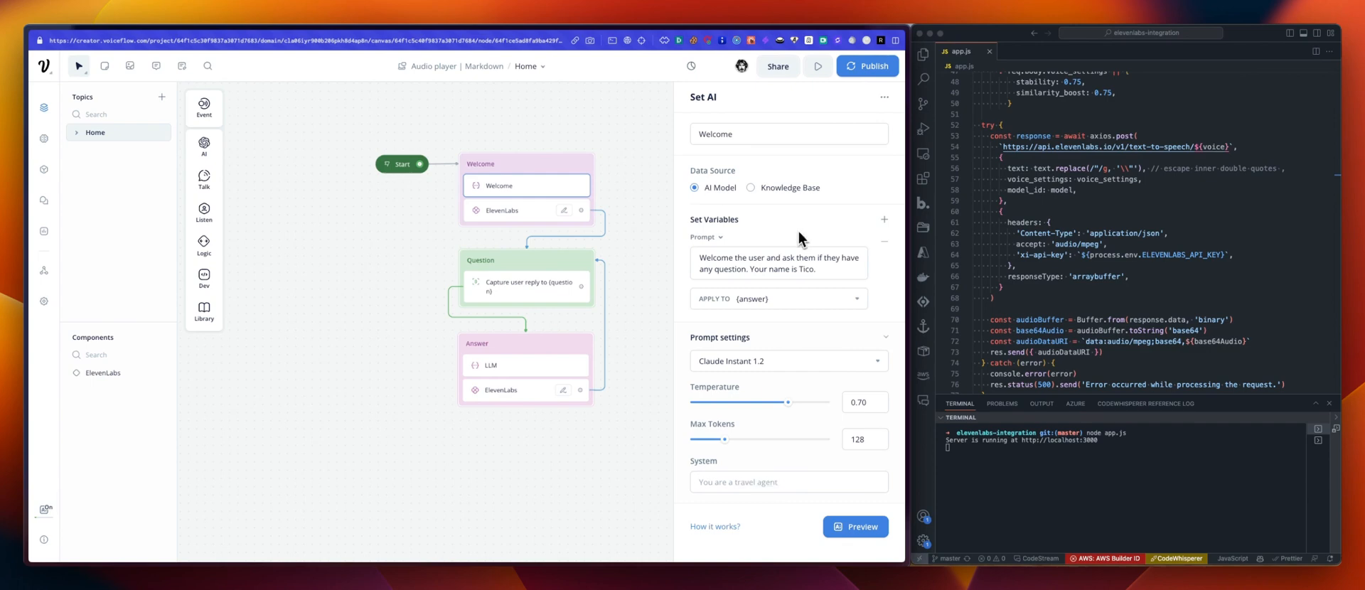
pyautogui.moveTo(775, 213)
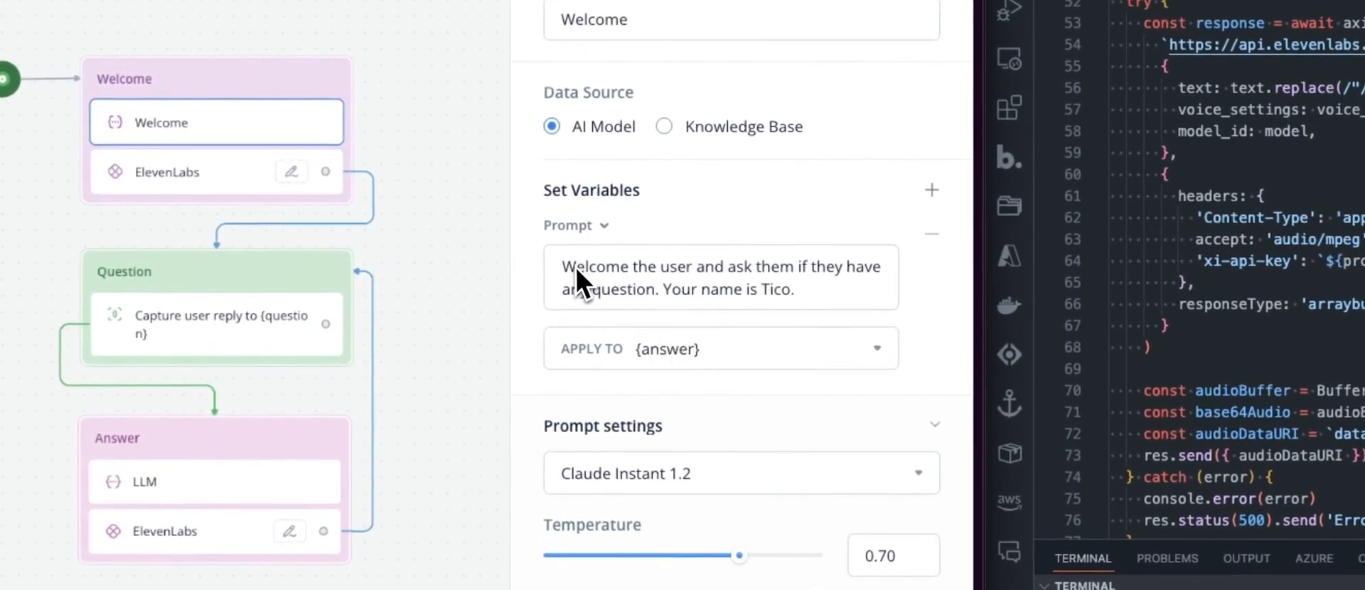
pyautogui.moveTo(688, 366)
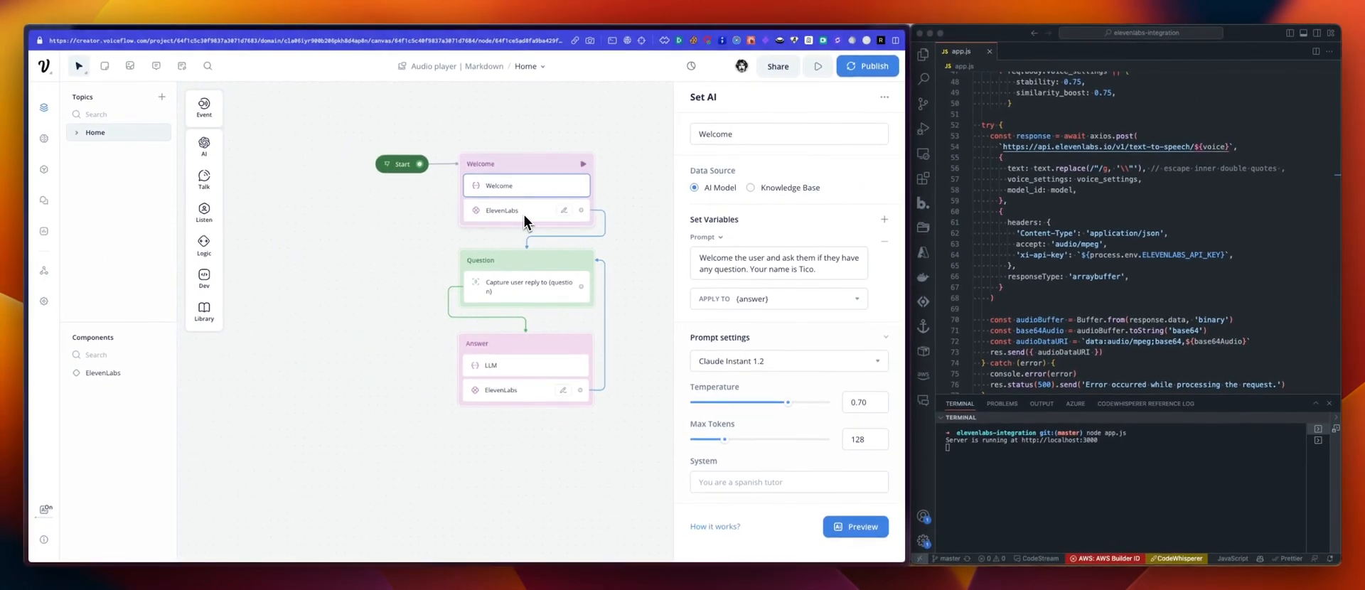
pyautogui.write('You are a travel agent')
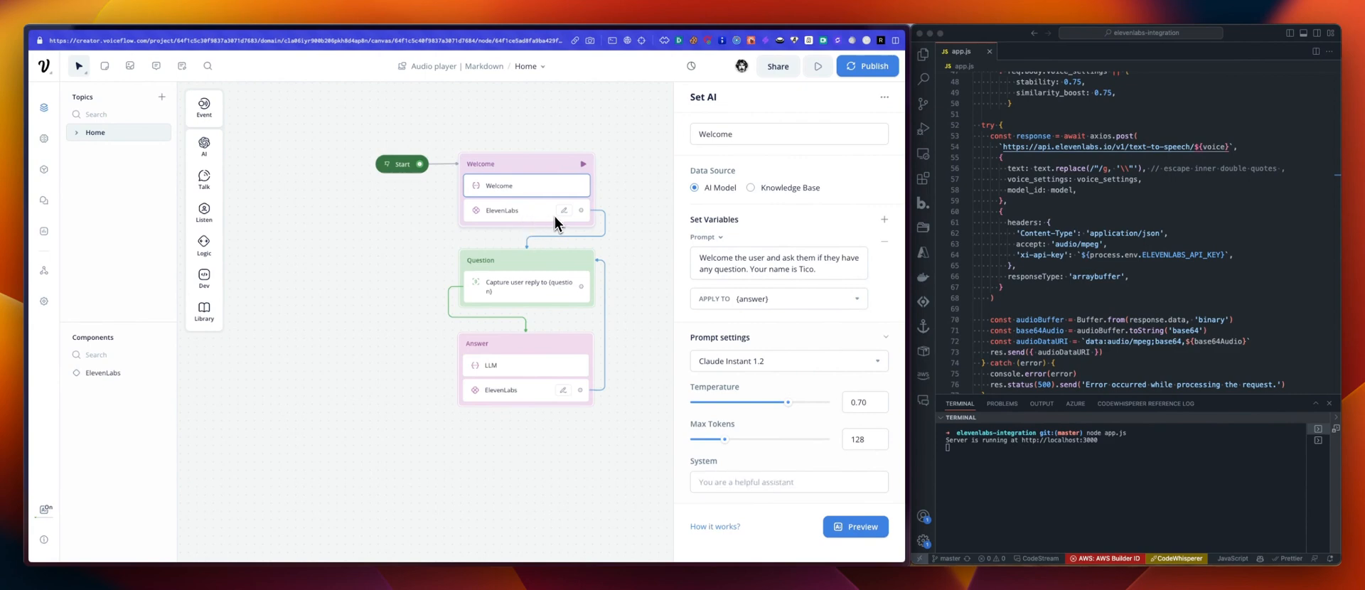
pyautogui.write('You are a spanish tutor')
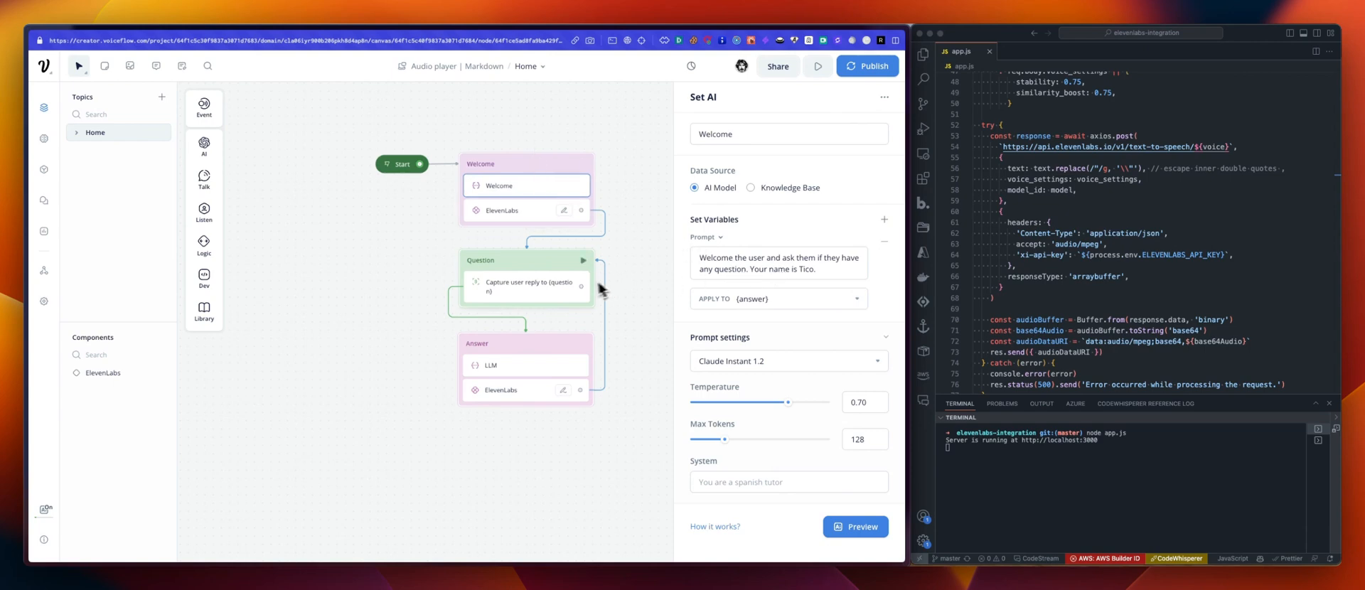
# Open the capture step storing the reply in {question}, then the Answer LLM step
pyautogui.click(527, 286)
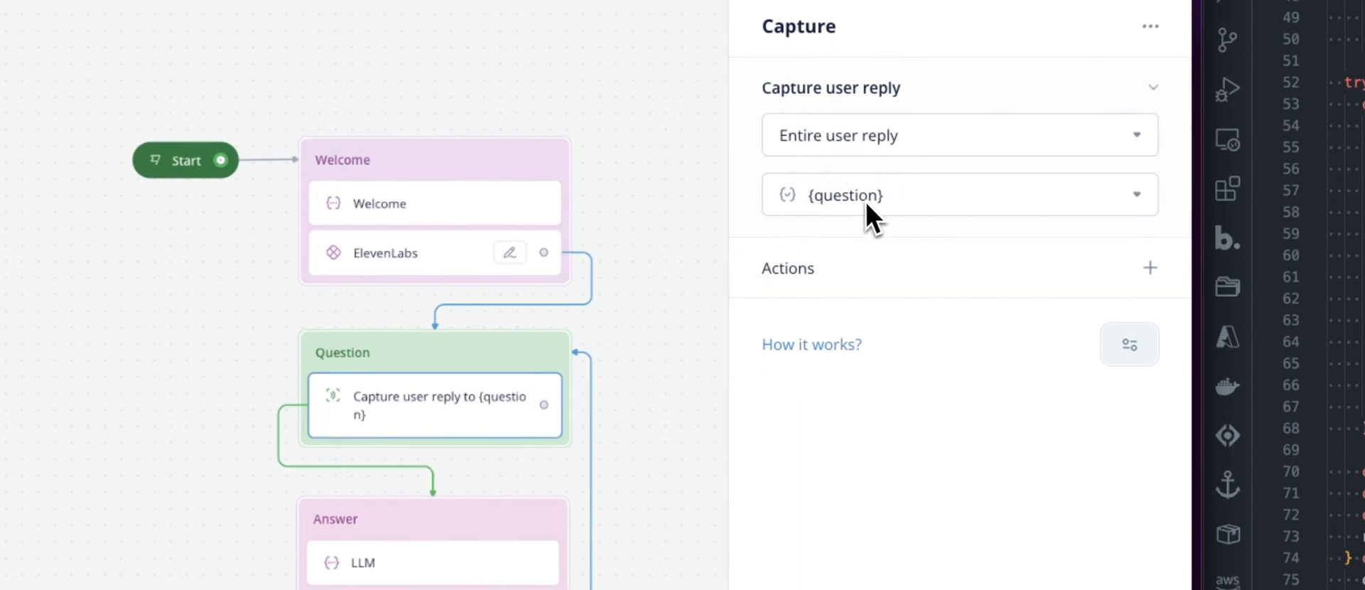
pyautogui.moveTo(870, 219)
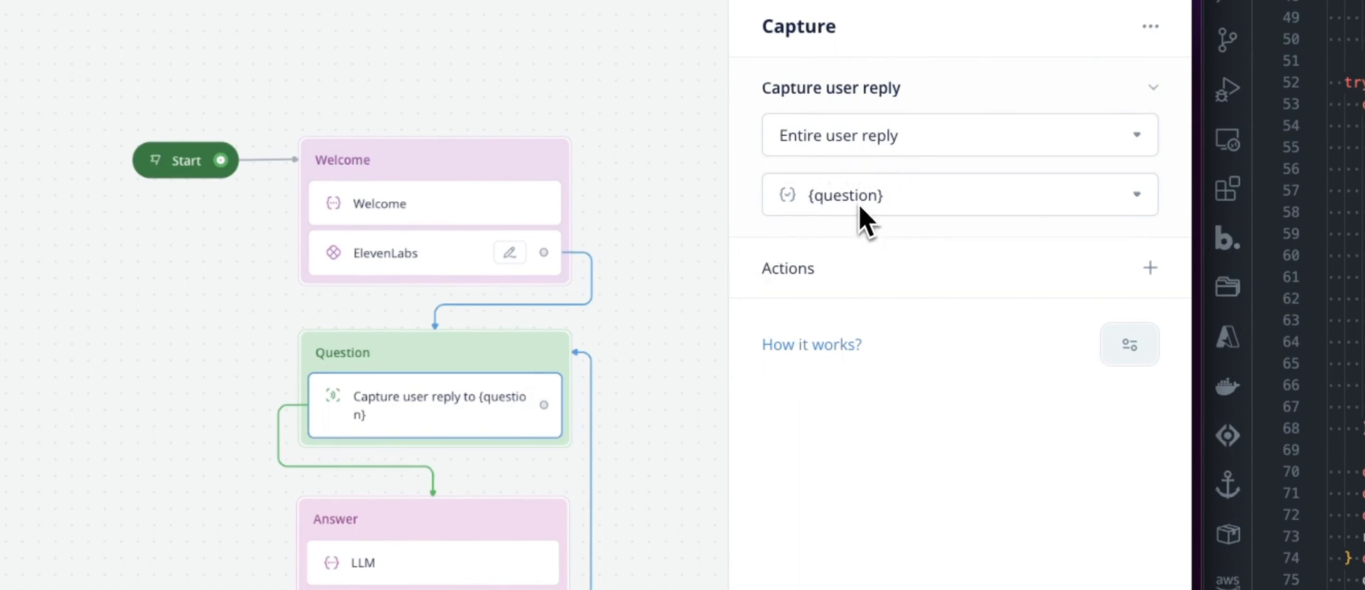
pyautogui.click(490, 365)
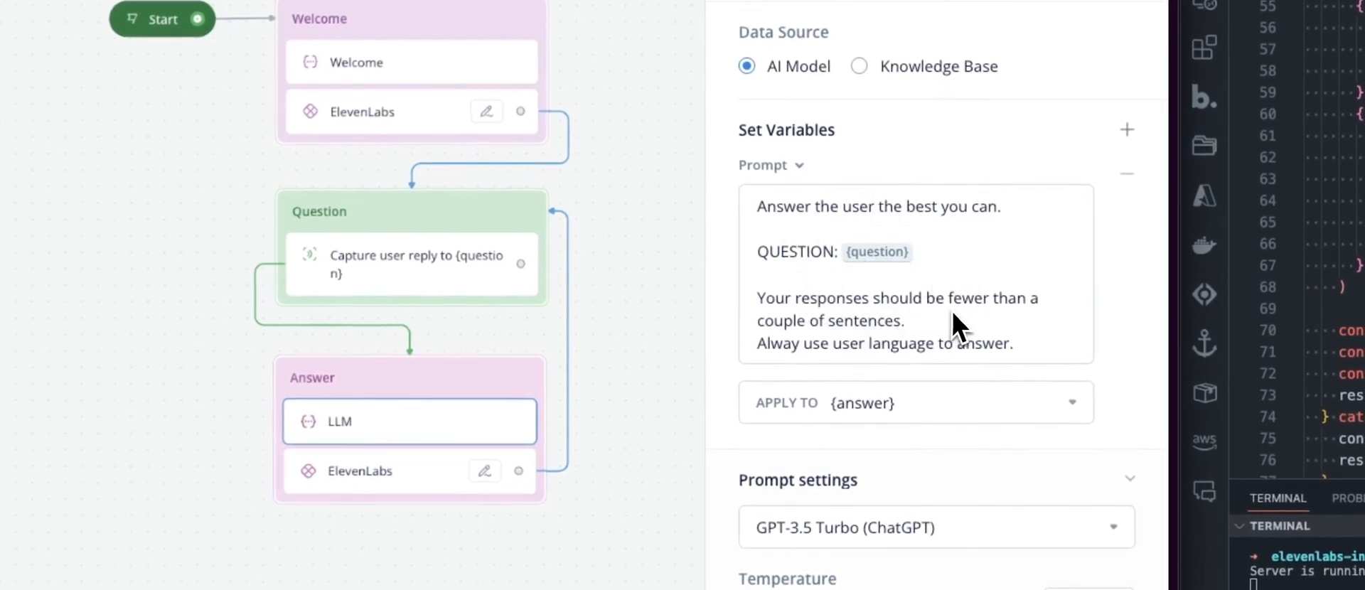
pyautogui.moveTo(914, 387)
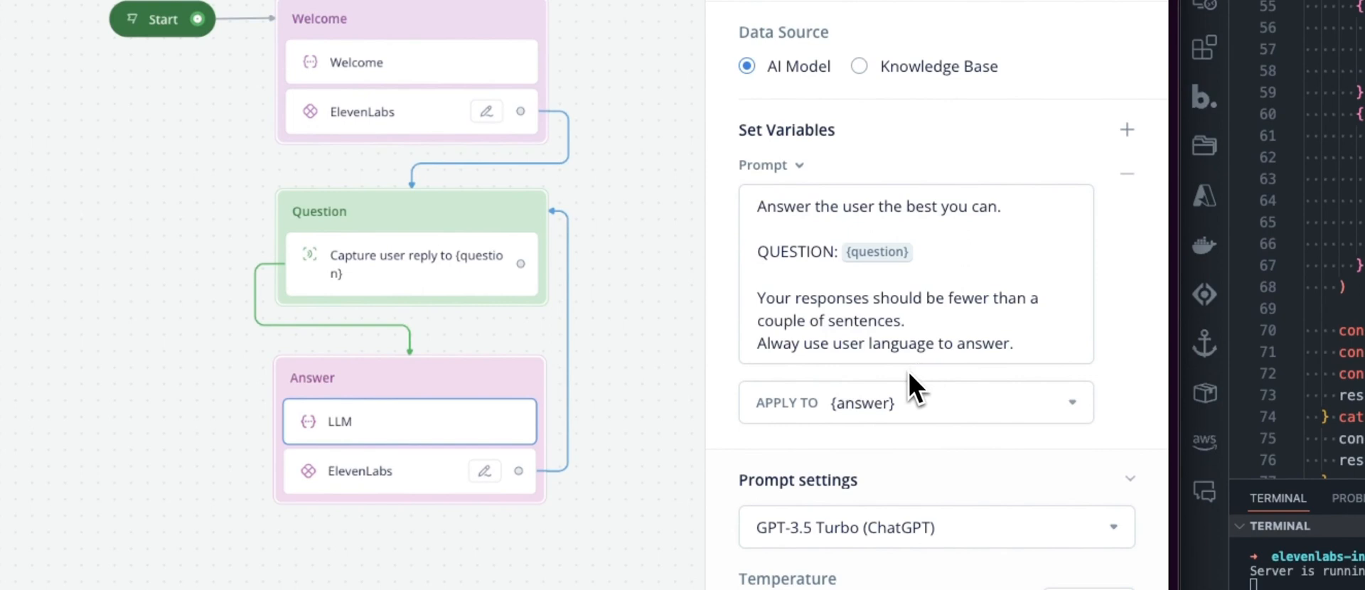
pyautogui.moveTo(878, 416)
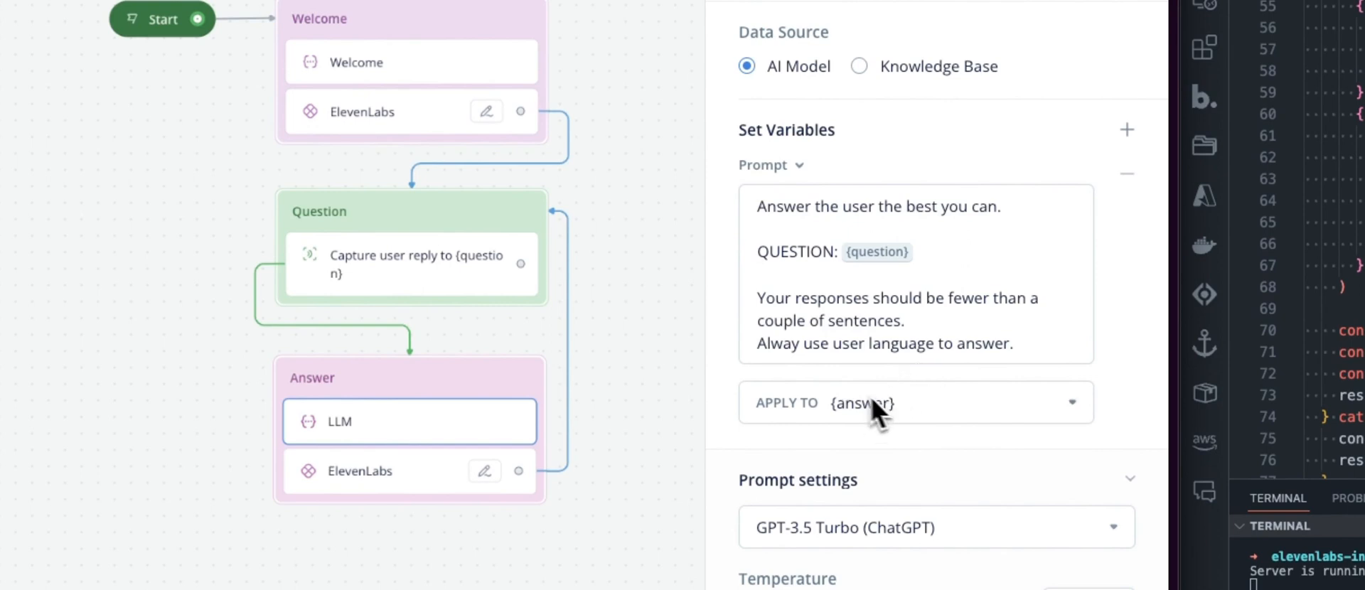
pyautogui.moveTo(885, 427)
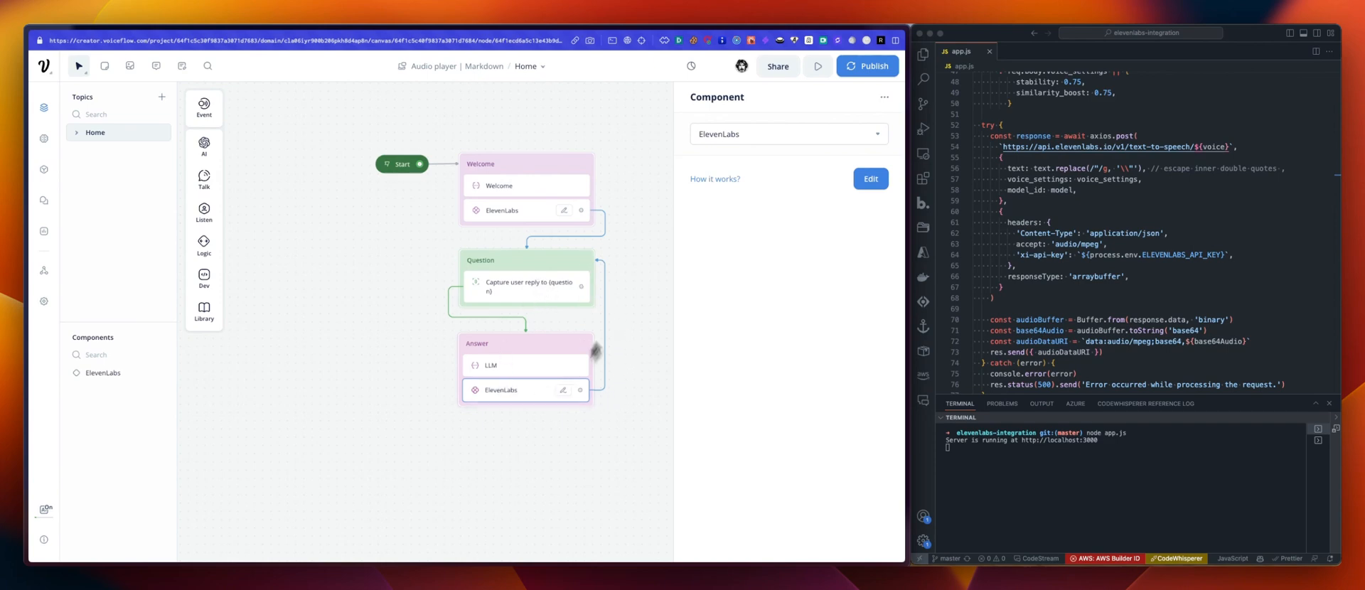
pyautogui.moveTo(625, 325)
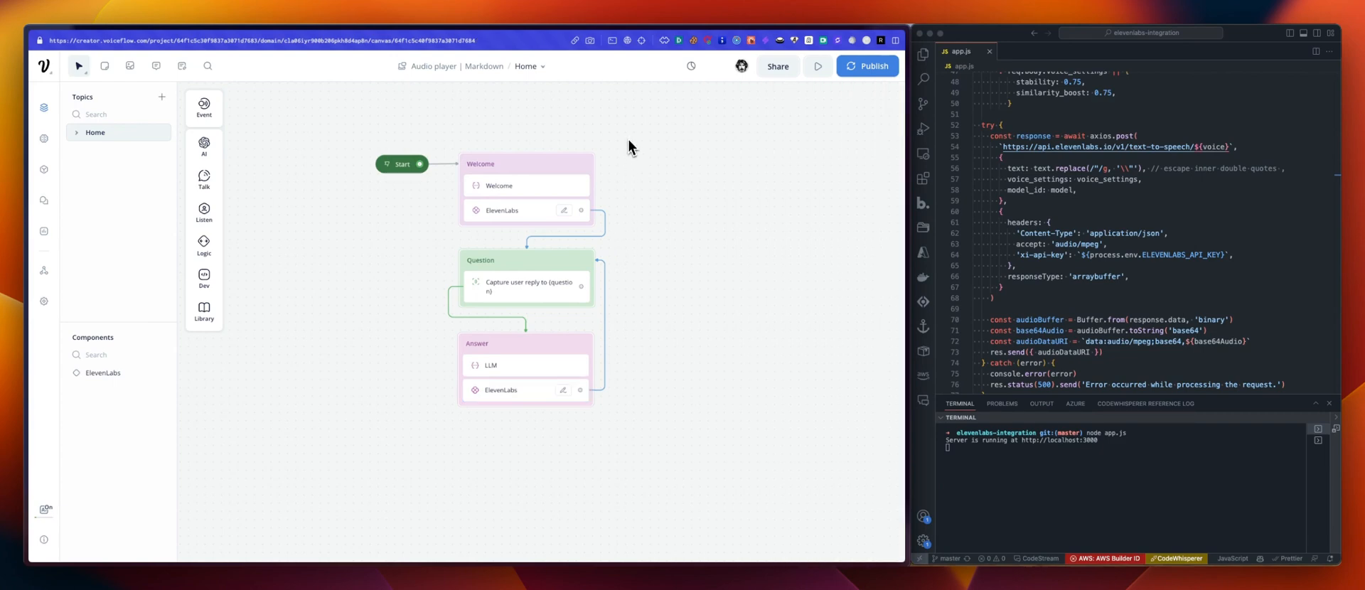
# Deselect the step to leave only the plain flow canvas
pyautogui.click(816, 65)
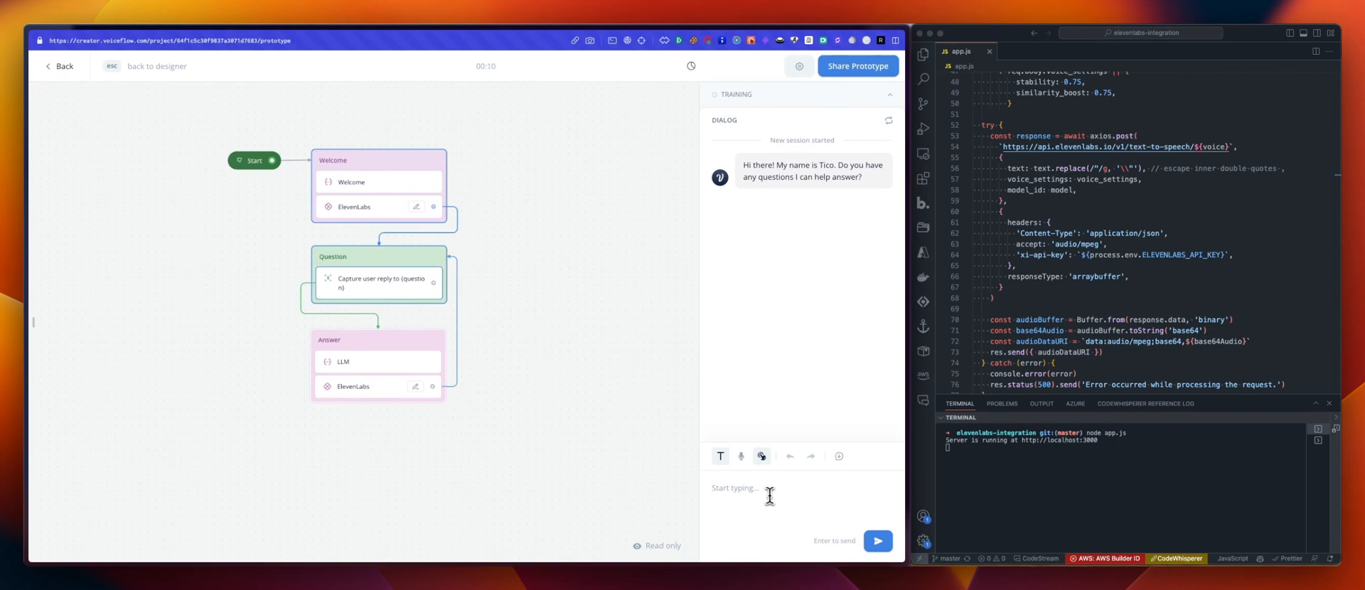
# Ask the prototype 'How tall is the eiffel tower?' and start typing a French message
pyautogui.write('How tall')
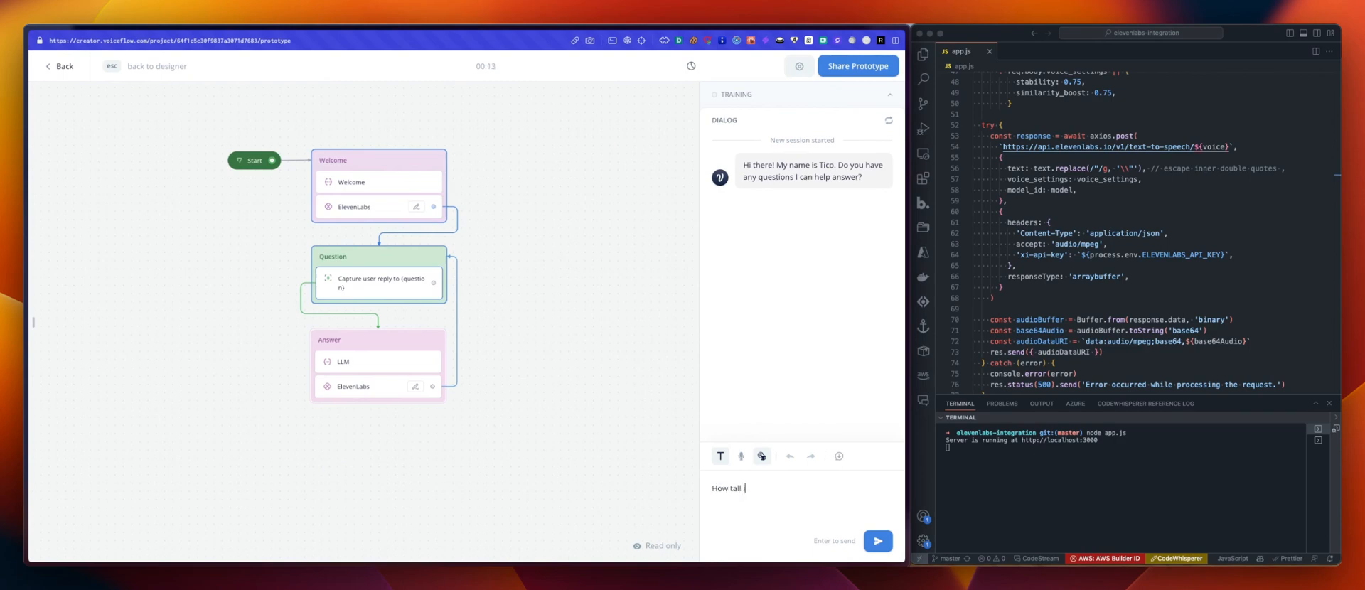
pyautogui.write('is the eiffel')
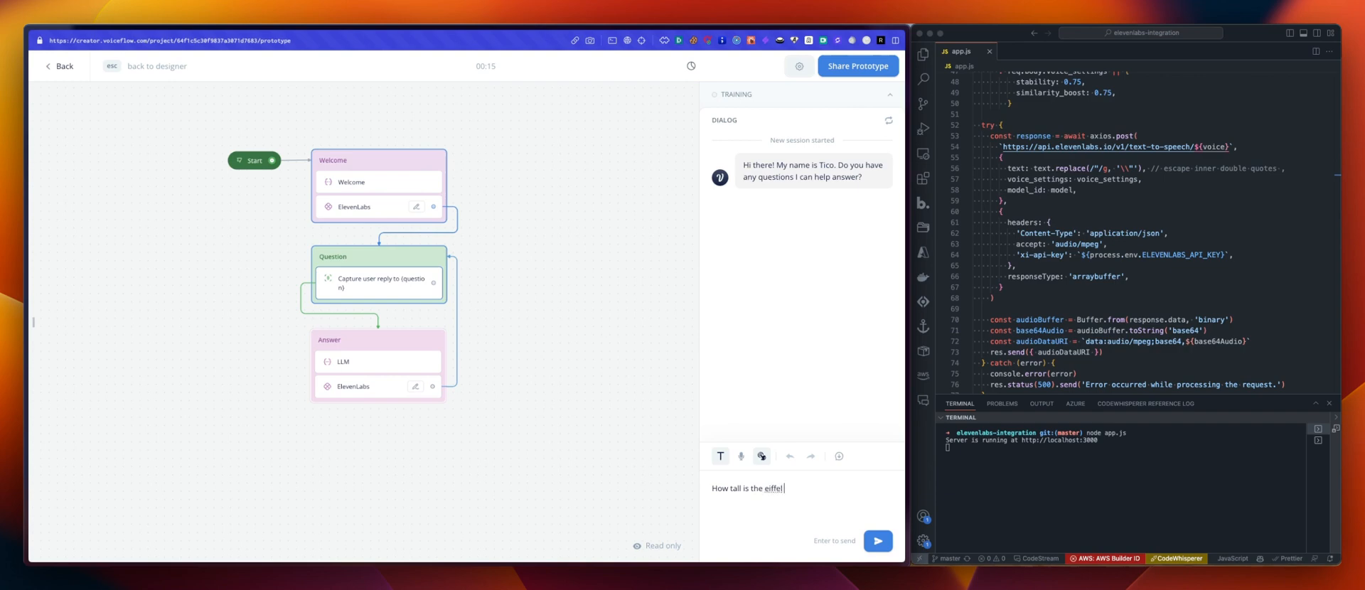
pyautogui.write('towe')
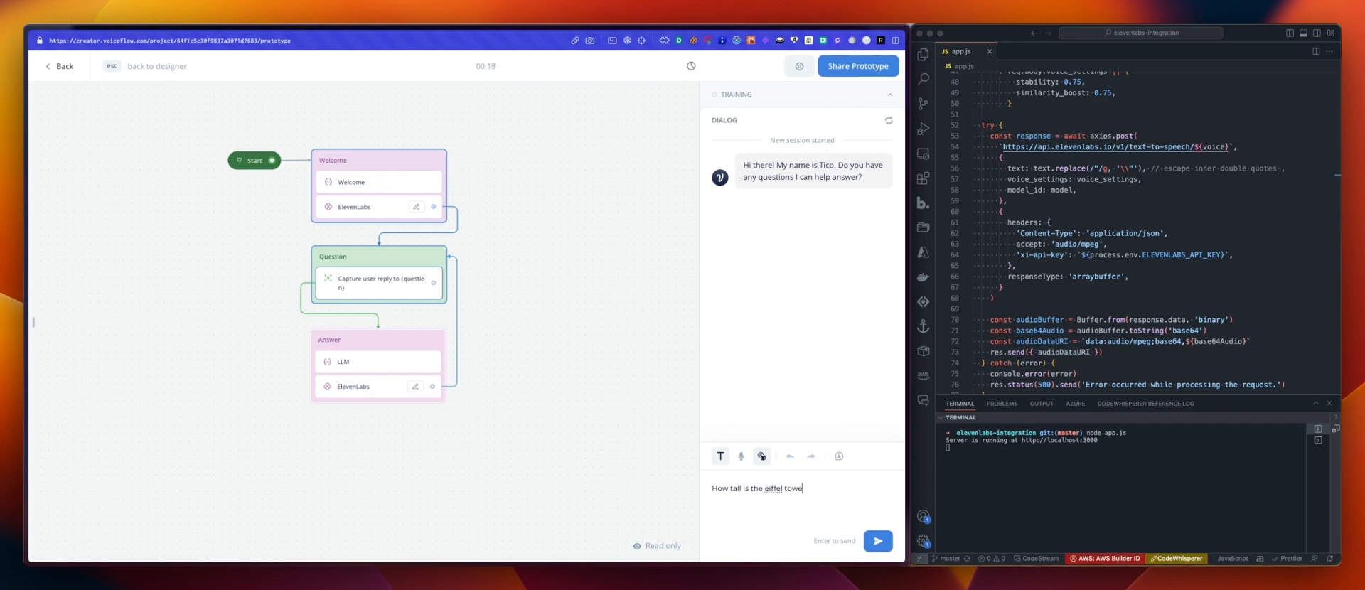
pyautogui.click(876, 540)
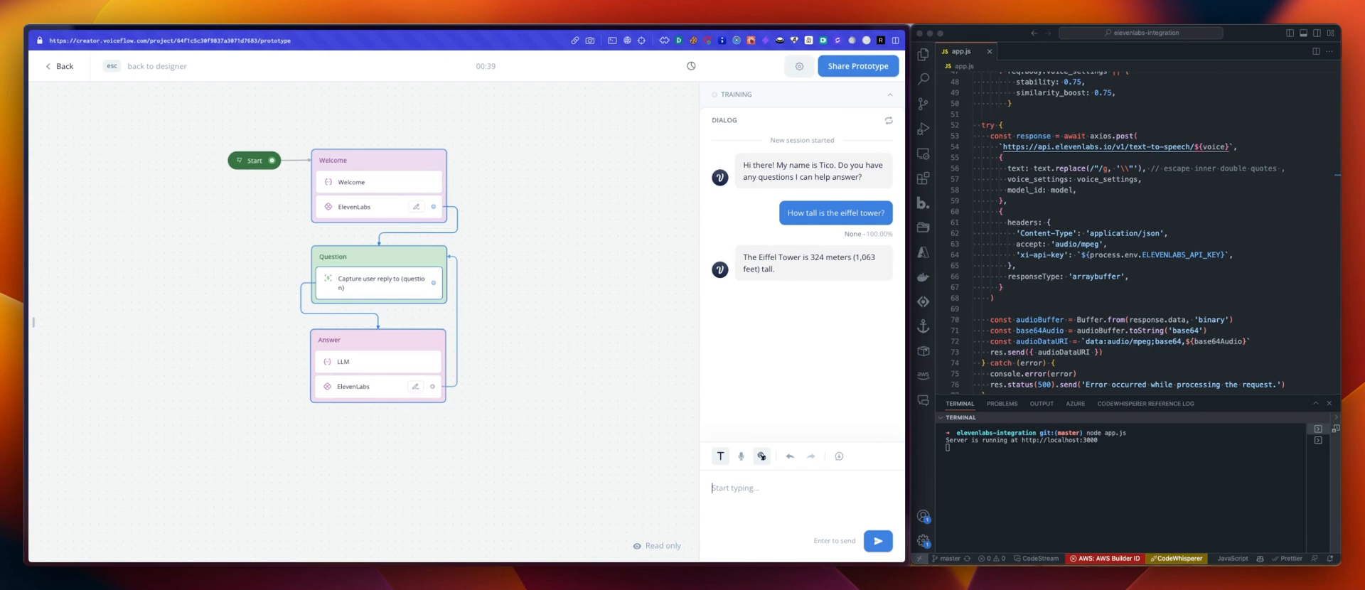
pyautogui.write('Des')
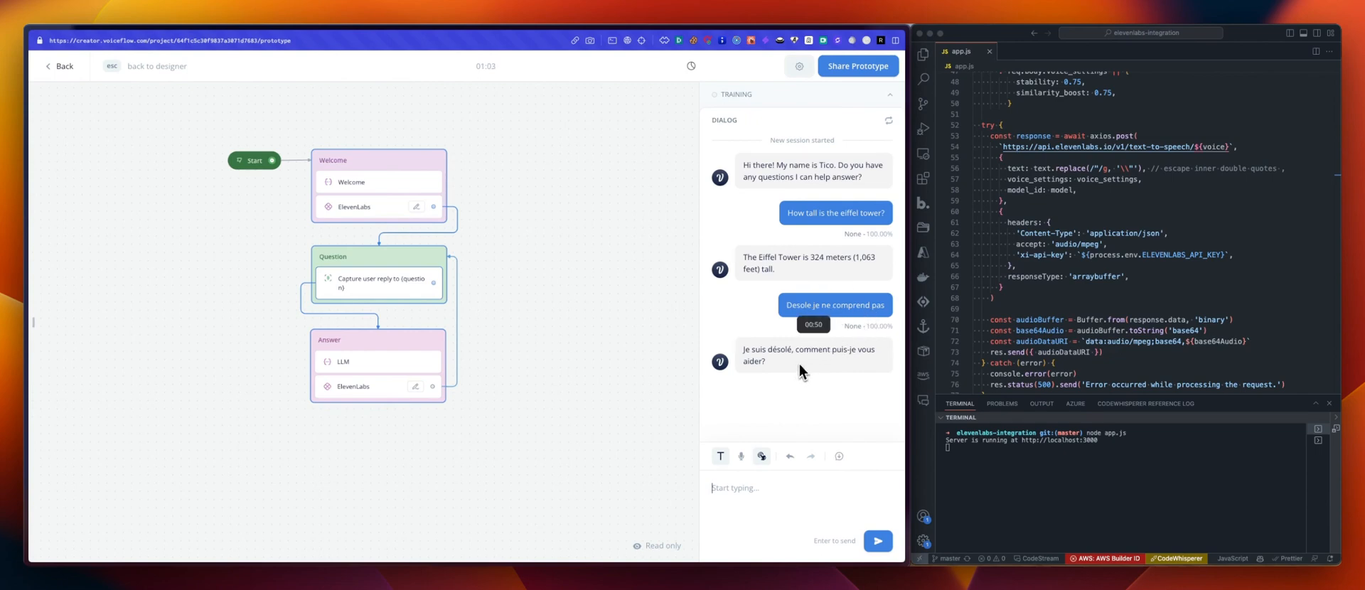
pyautogui.moveTo(804, 362)
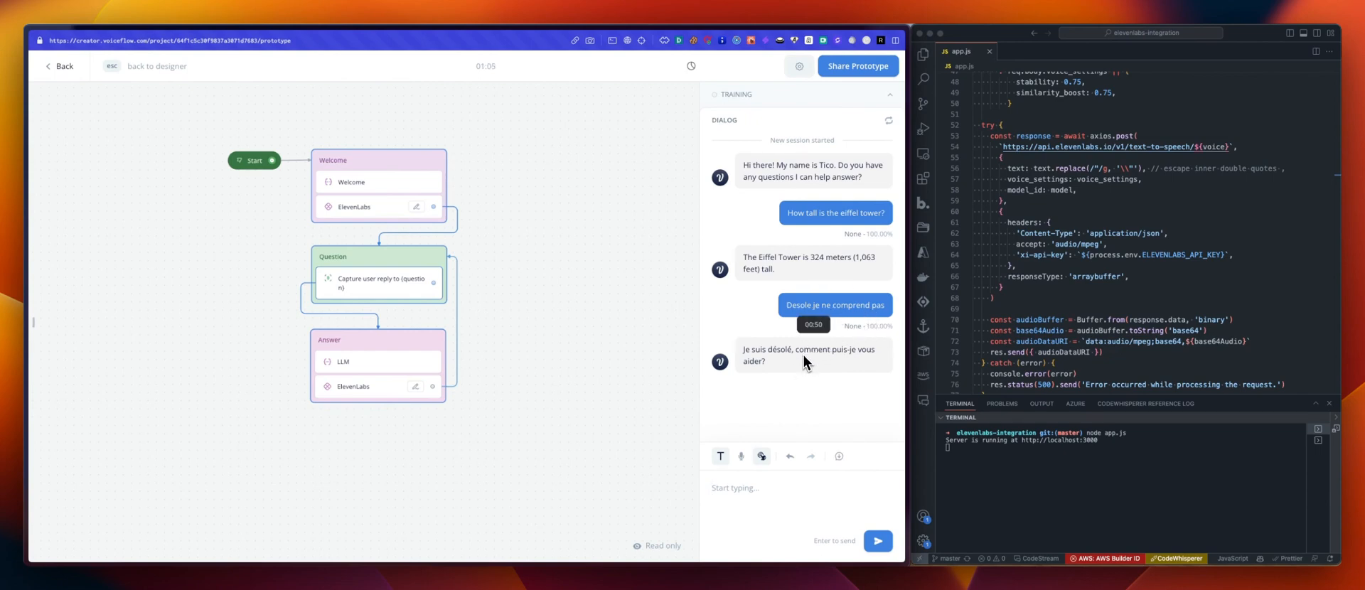
pyautogui.moveTo(782, 364)
pyautogui.write('Il y t-il')
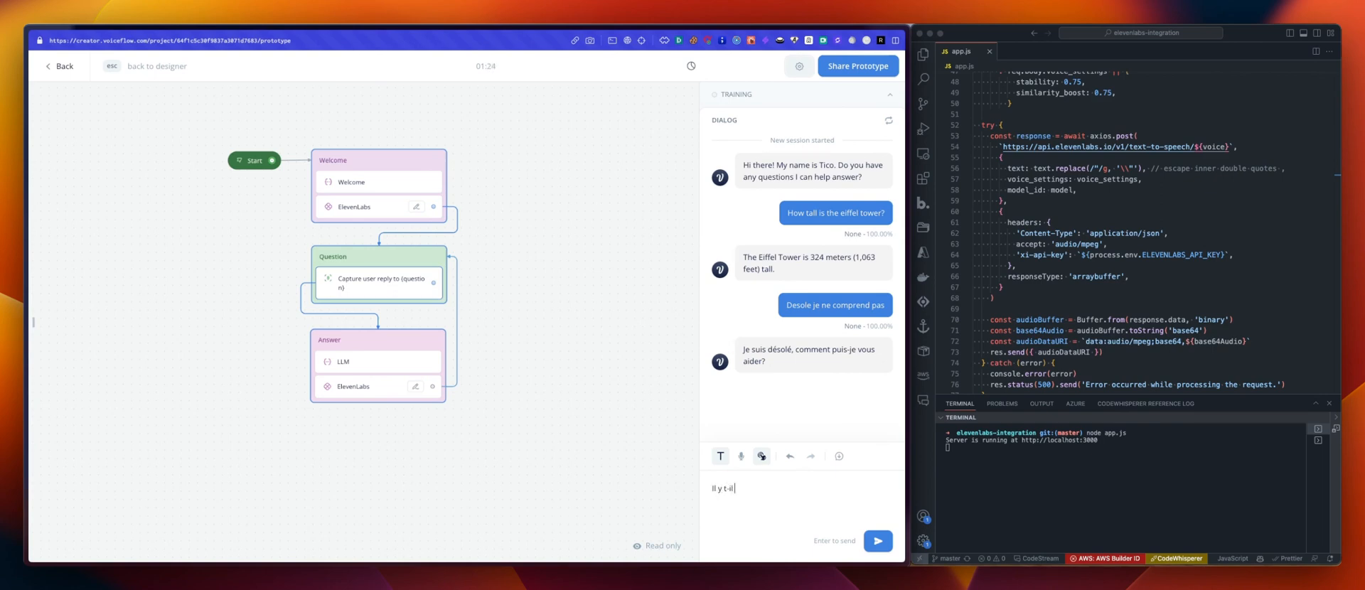
# Send the French question about a restaurant in the Eiffel Tower
pyautogui.write('un restaurant dans la tour eiff')
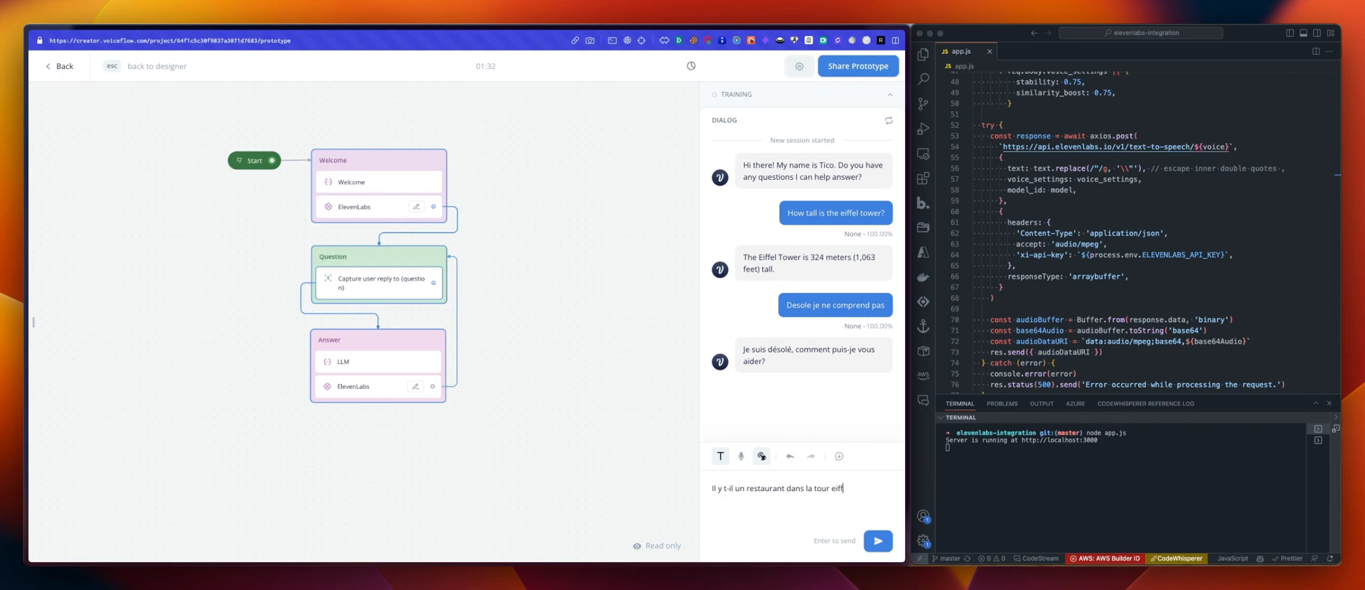
pyautogui.click(877, 540)
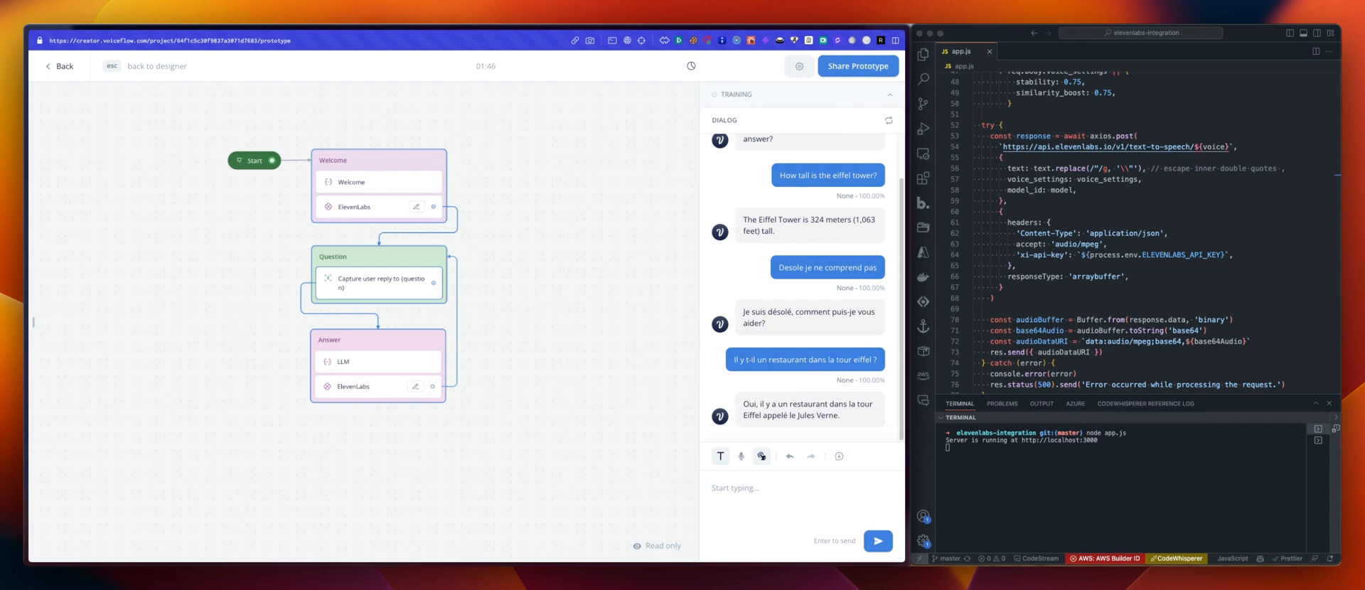
pyautogui.click(734, 488)
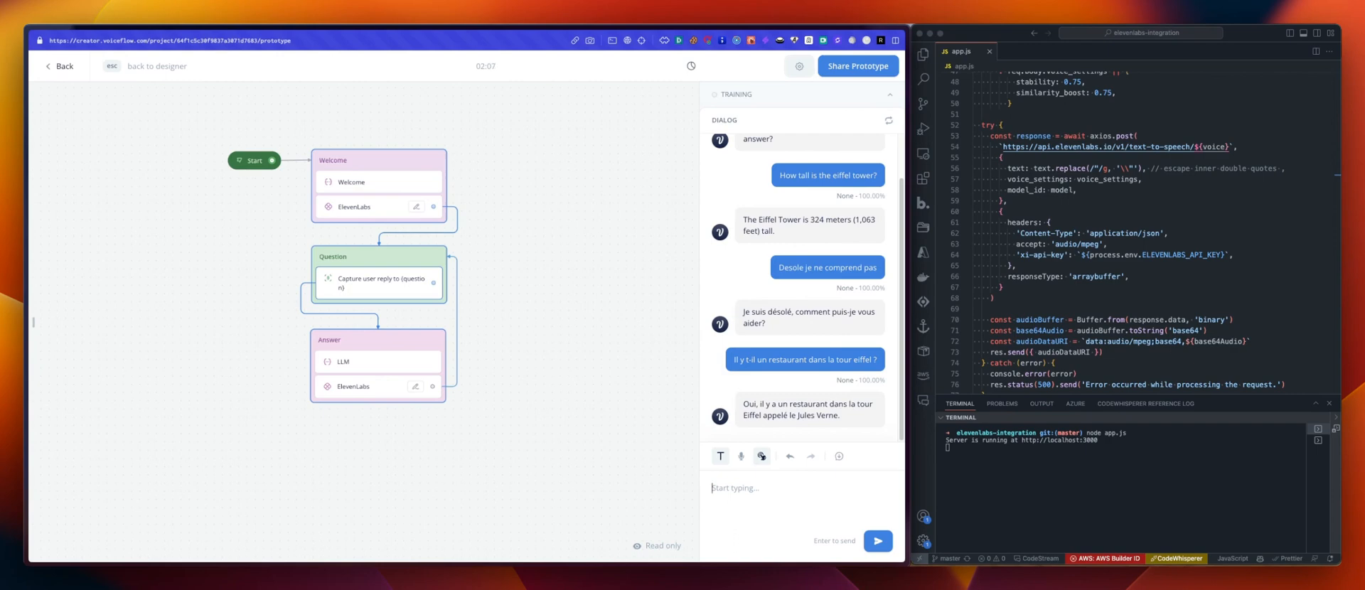
# Ask the prototype 'Why is the sky blue?' in the test chat
pyautogui.write('Why')
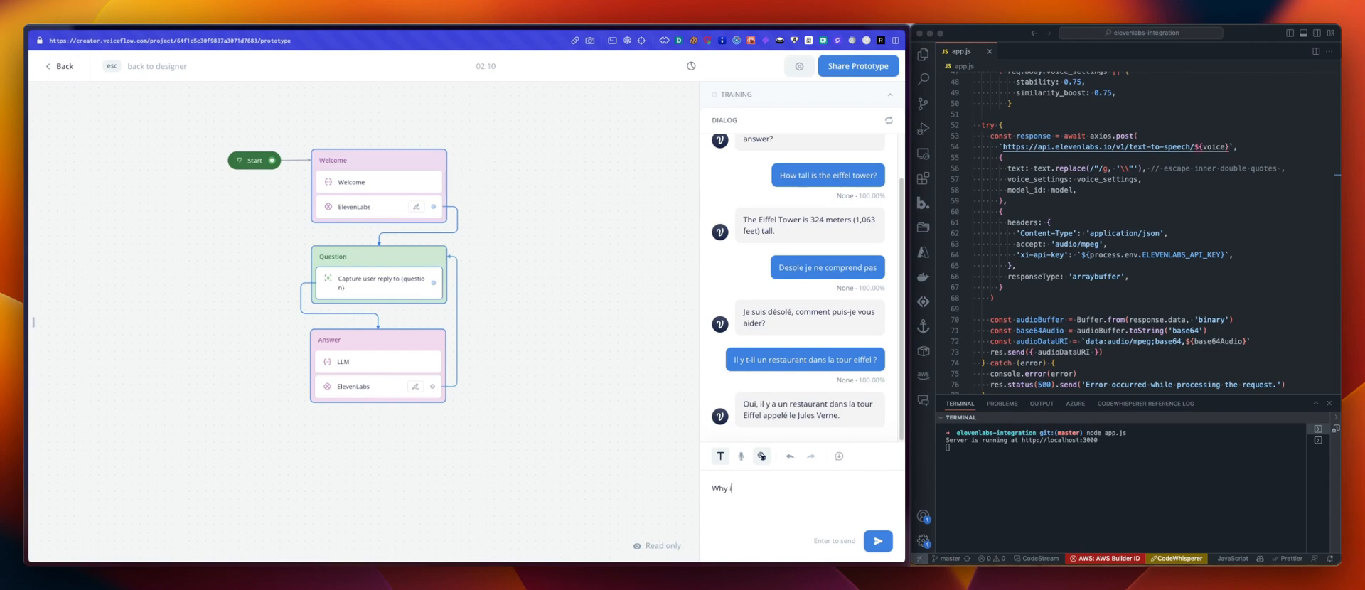
pyautogui.write('is the sky')
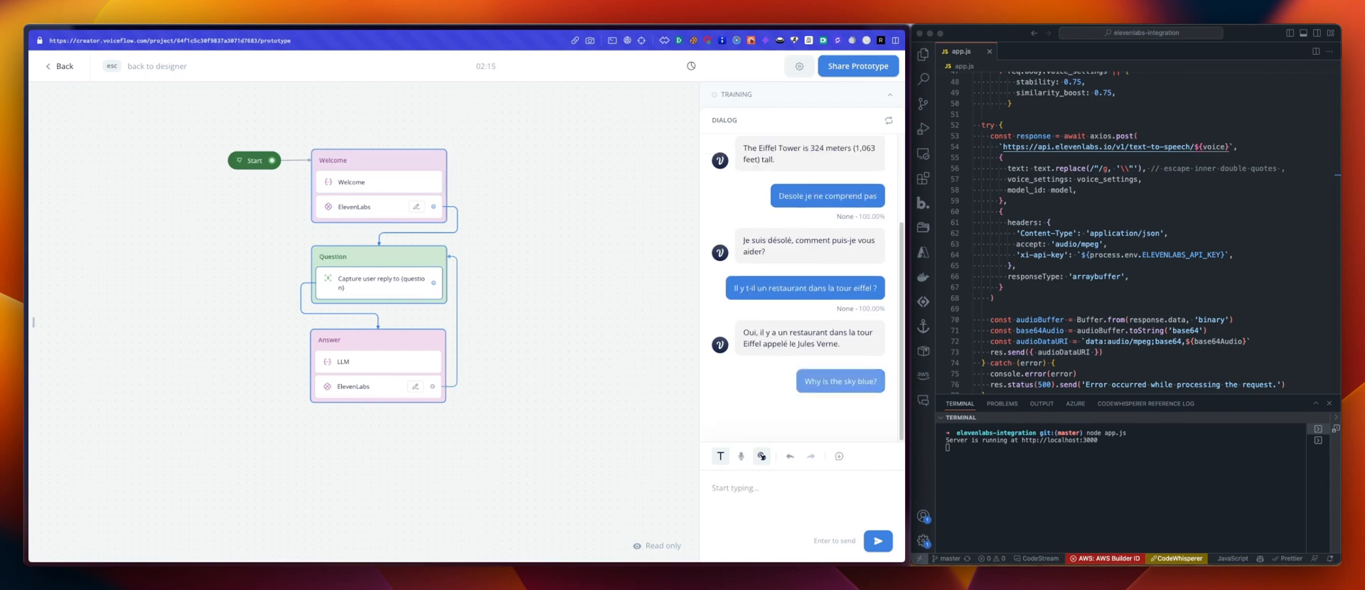
pyautogui.click(877, 540)
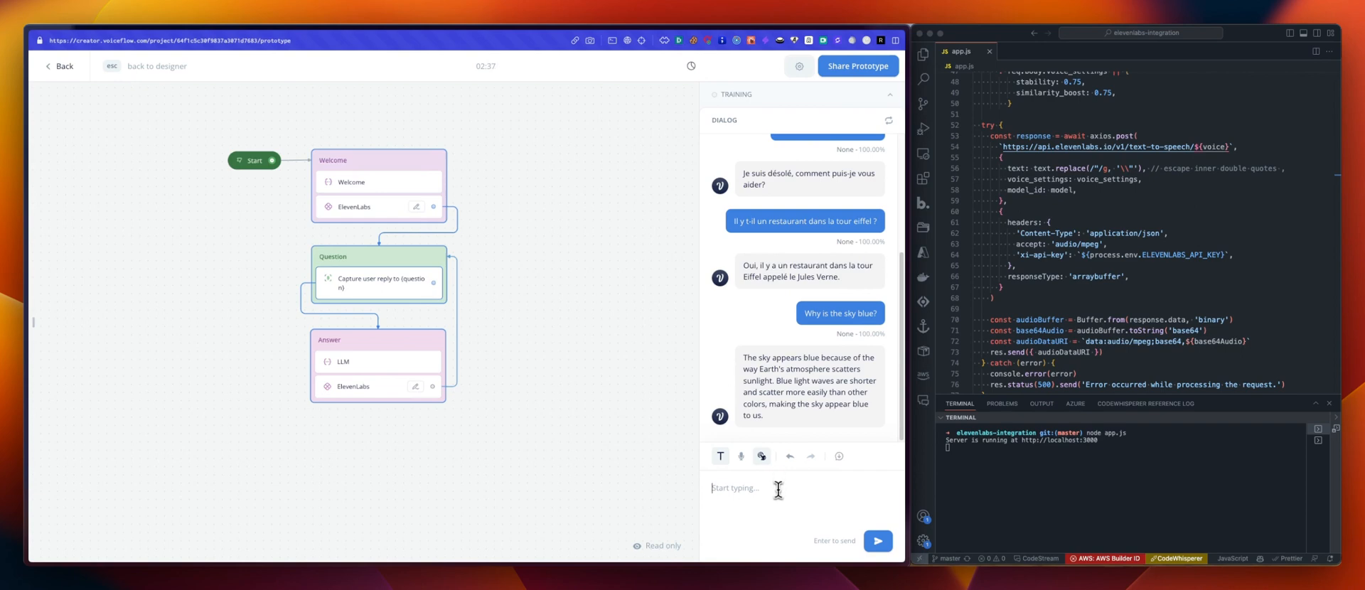
pyautogui.moveTo(640, 435)
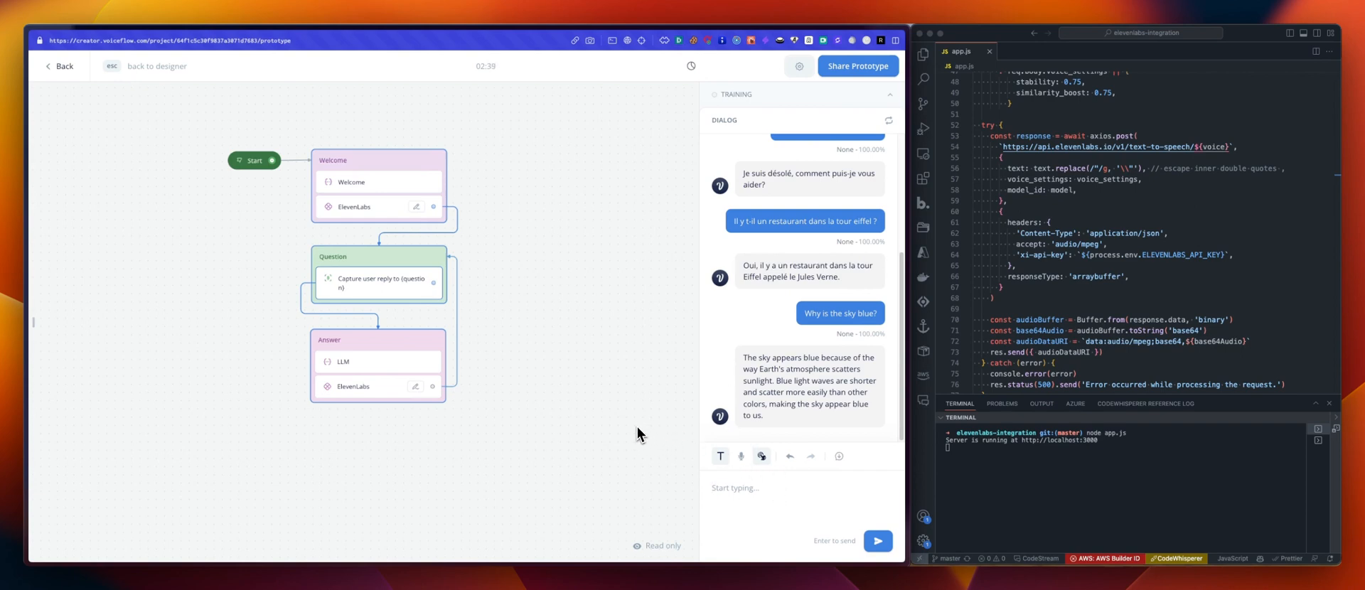